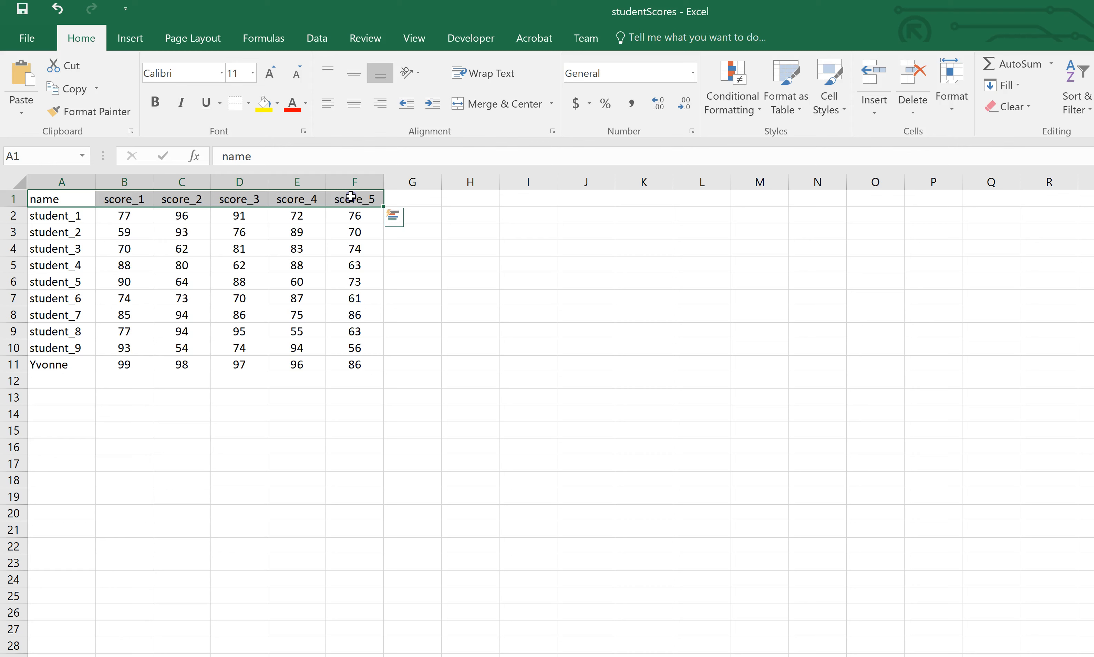
mouse_move(162, 215)
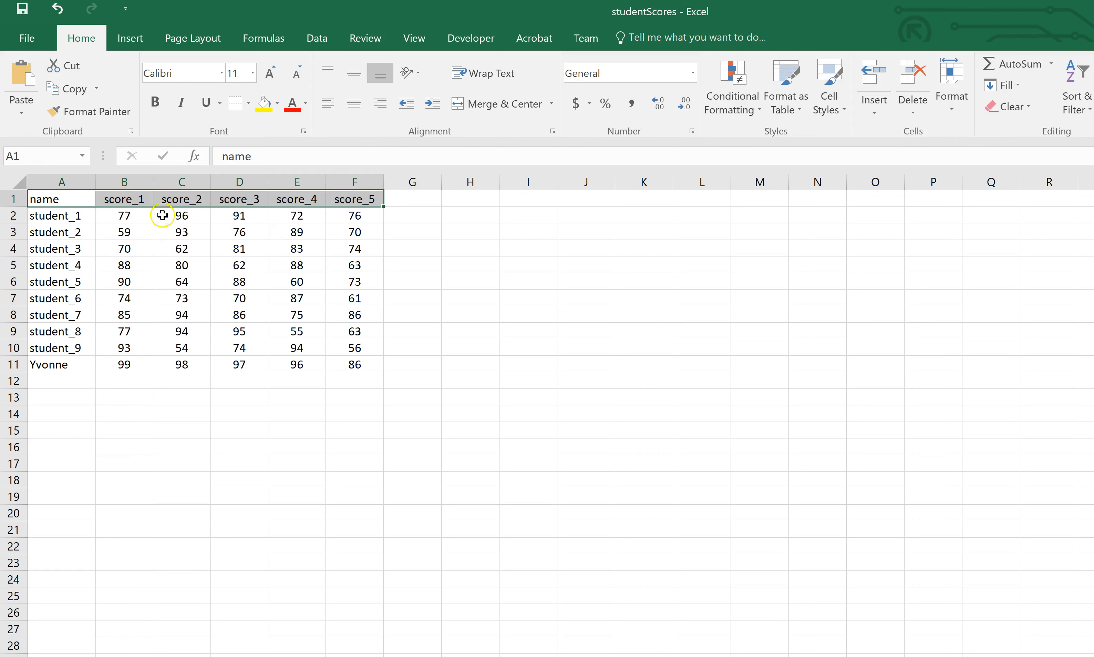
- Make the studentScores header row A1:F1 bold with yellow fill, then bring up the VBA editor
left_click(61, 199)
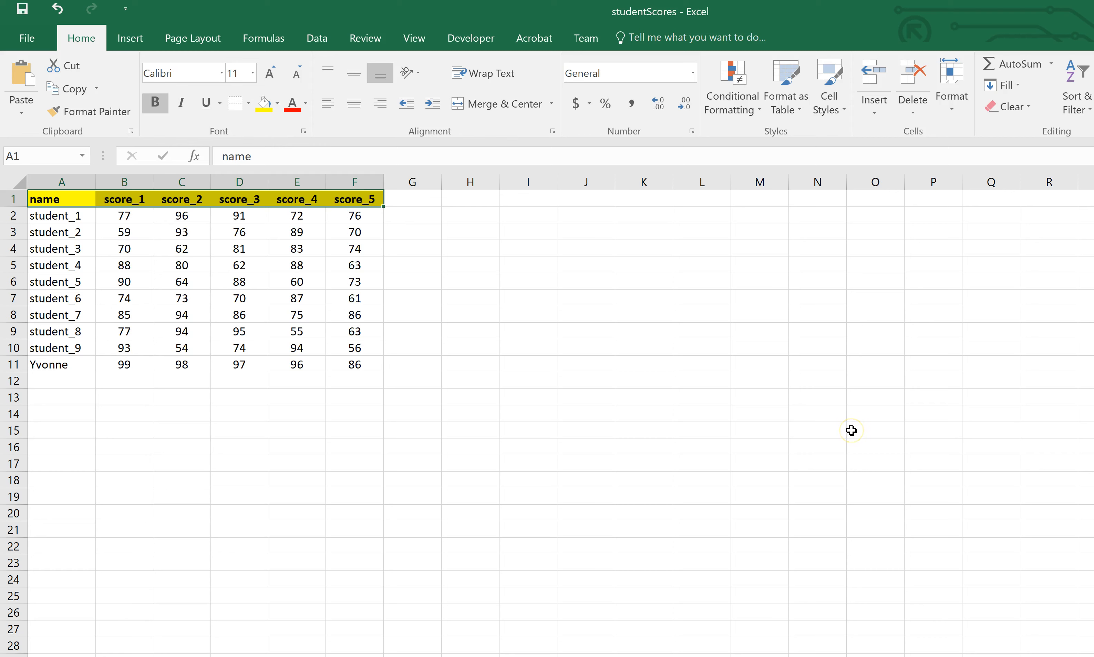
mouse_move(773, 477)
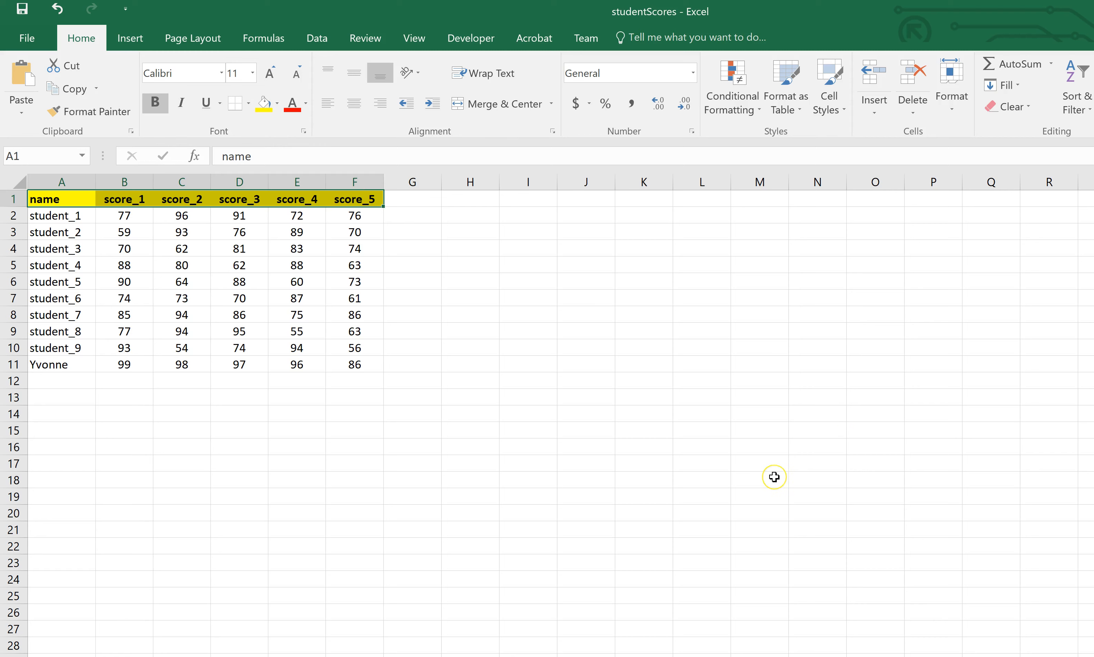
mouse_move(773, 477)
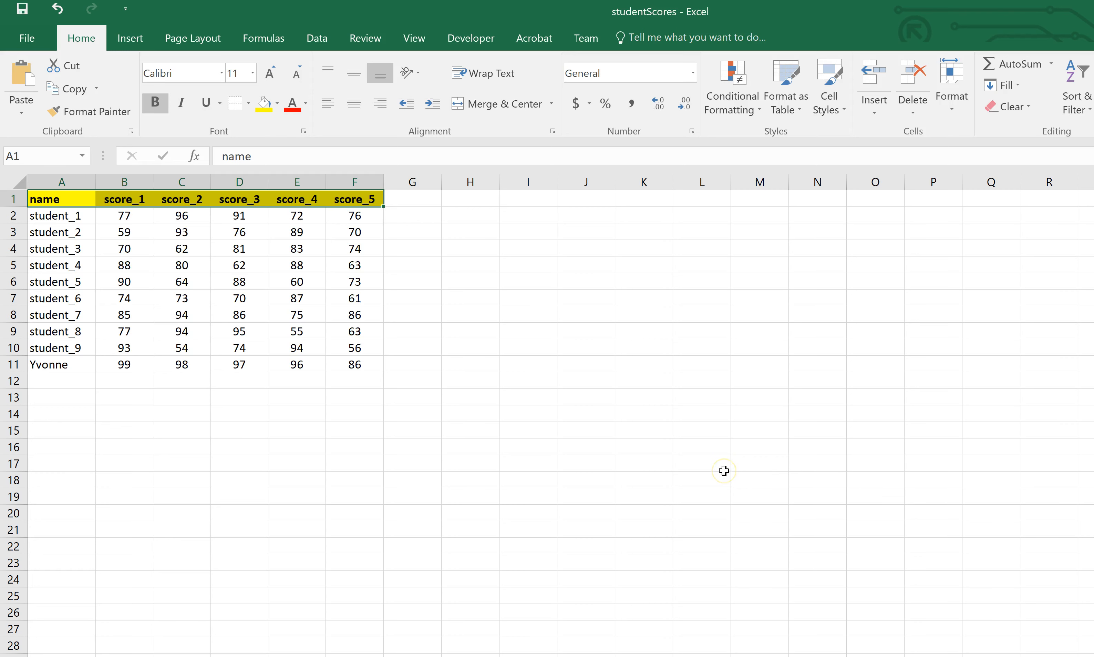
key("Alt+Tab")
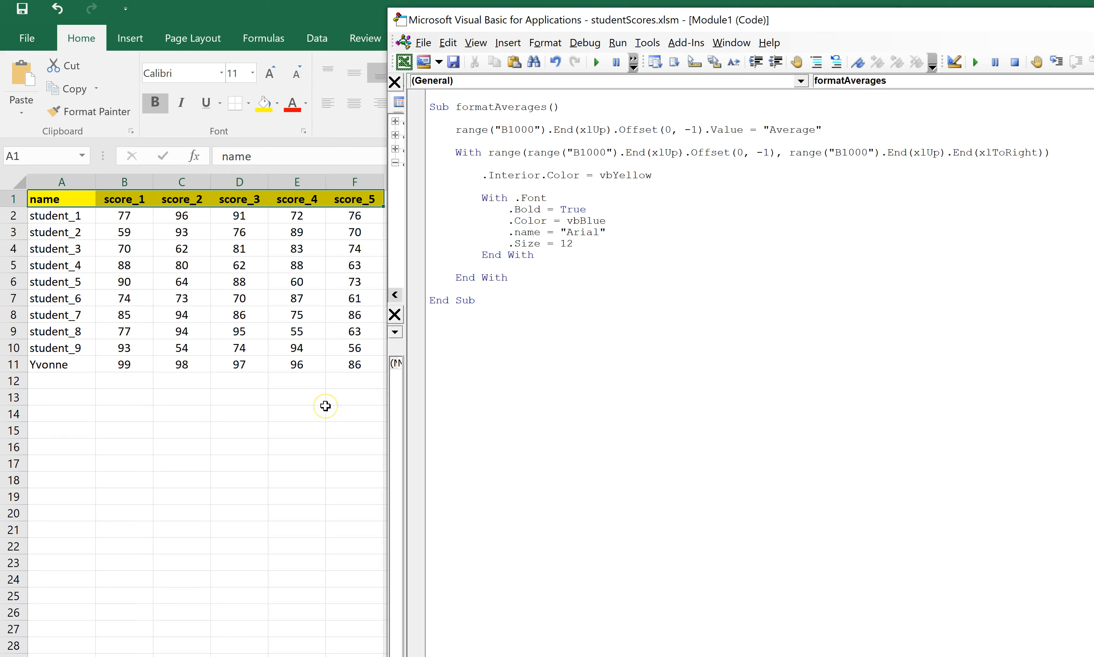
mouse_move(70, 390)
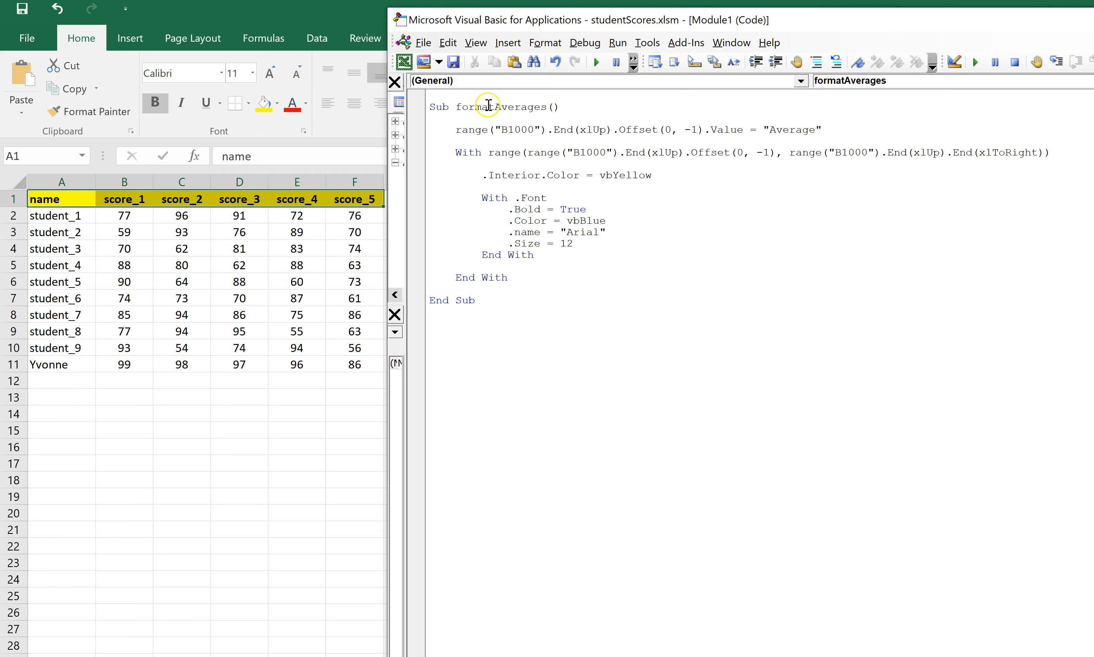
mouse_move(558, 146)
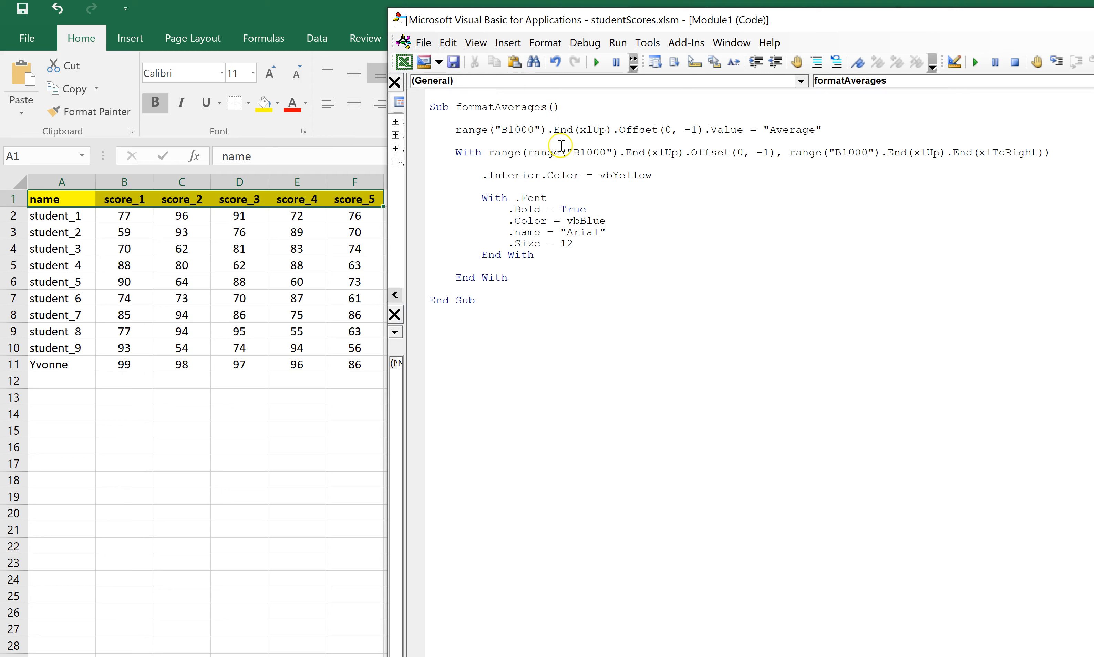
mouse_move(696, 194)
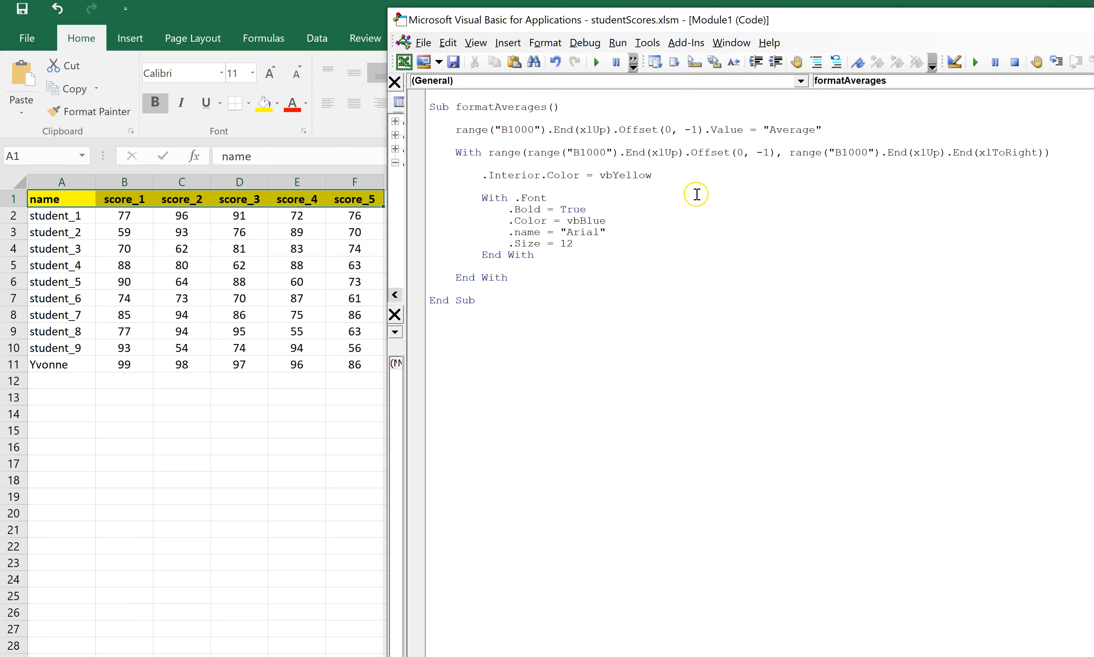
mouse_move(516, 112)
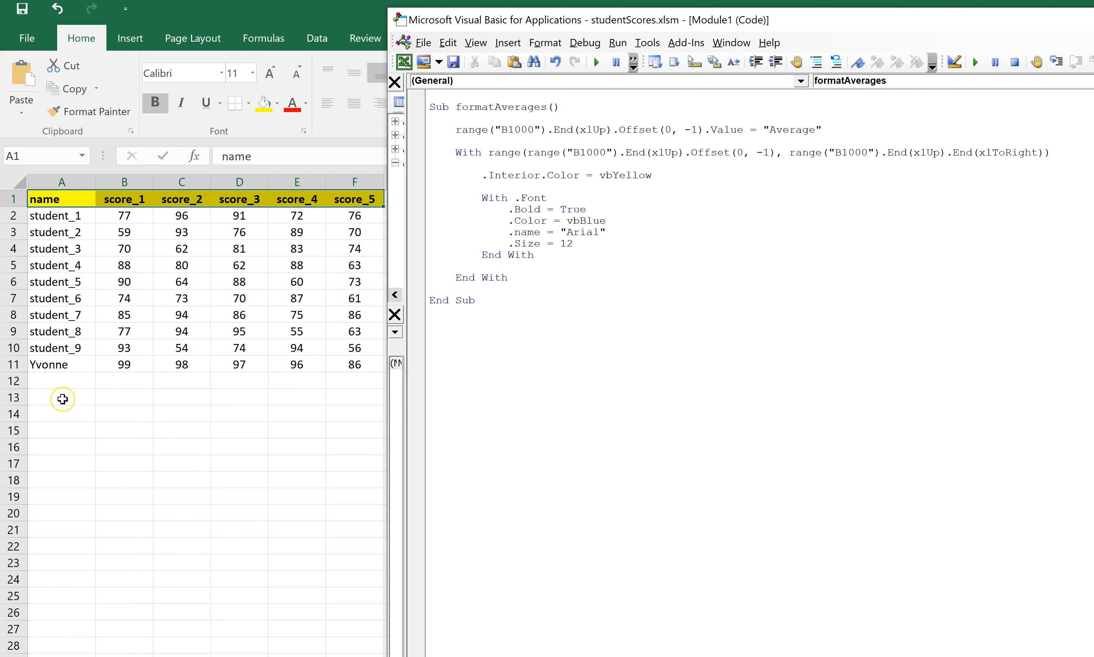
mouse_move(62, 399)
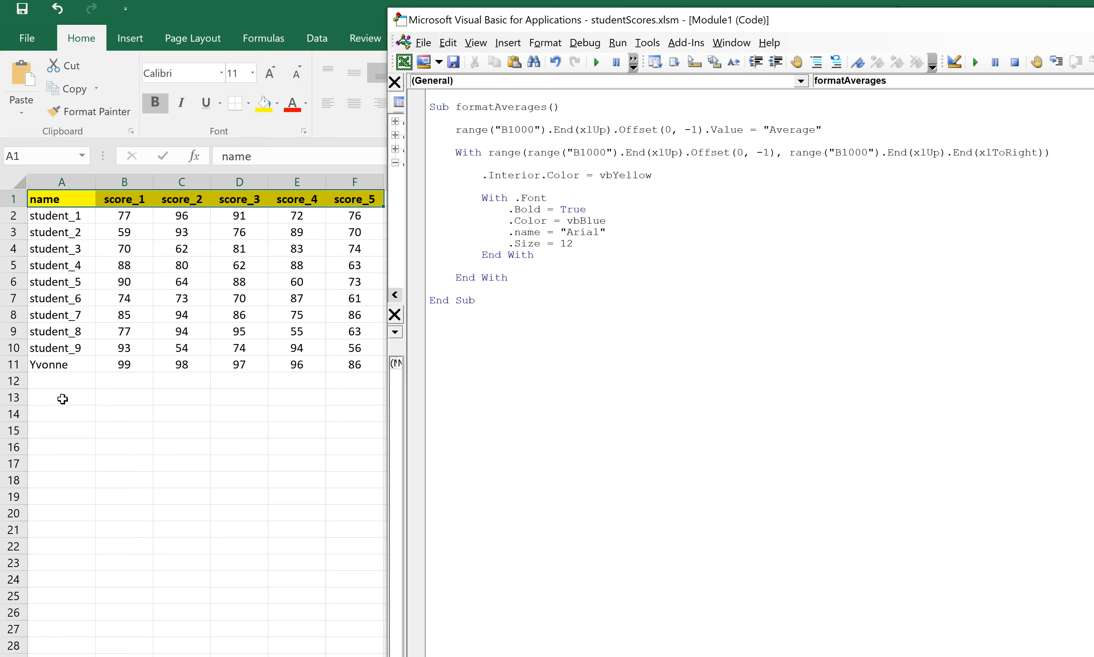
mouse_move(1066, 124)
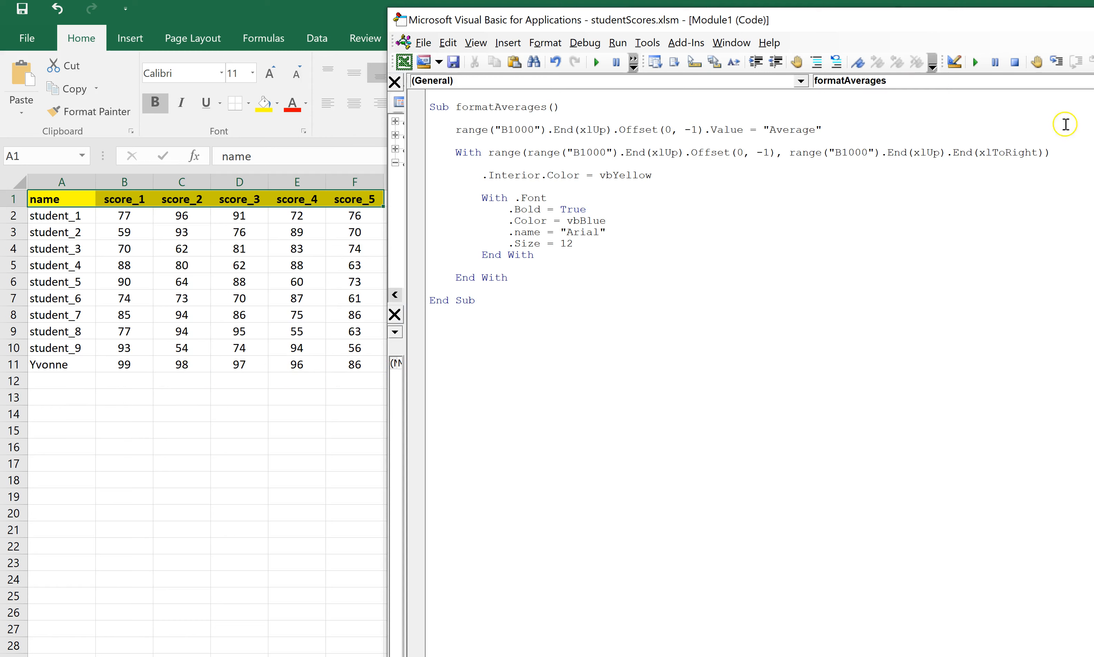
mouse_move(817, 129)
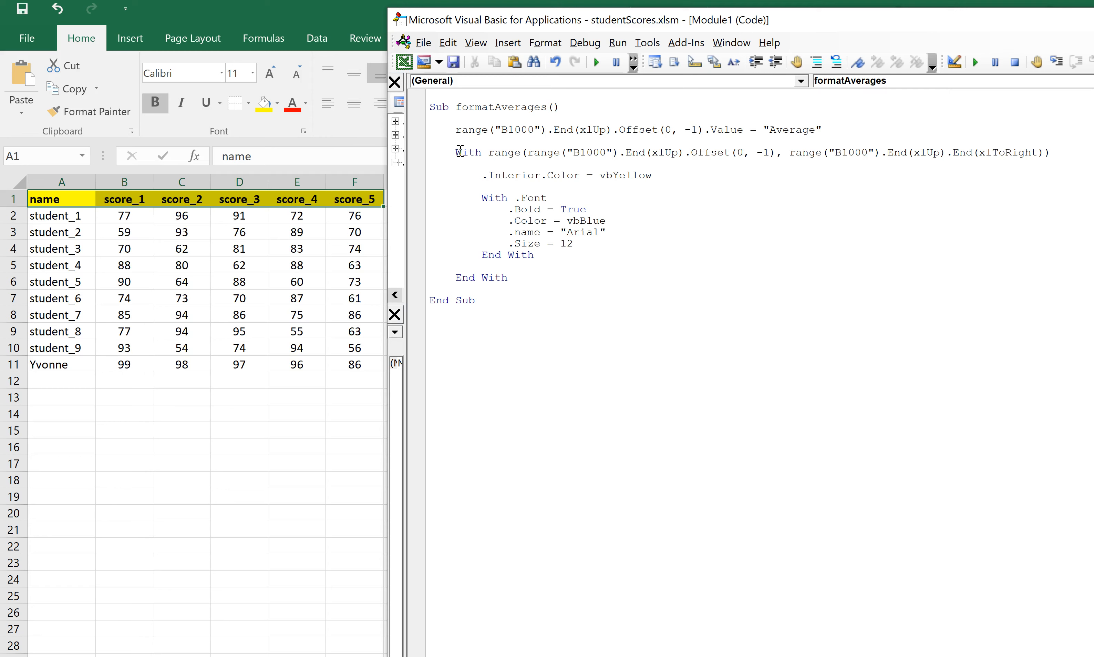
mouse_move(480, 175)
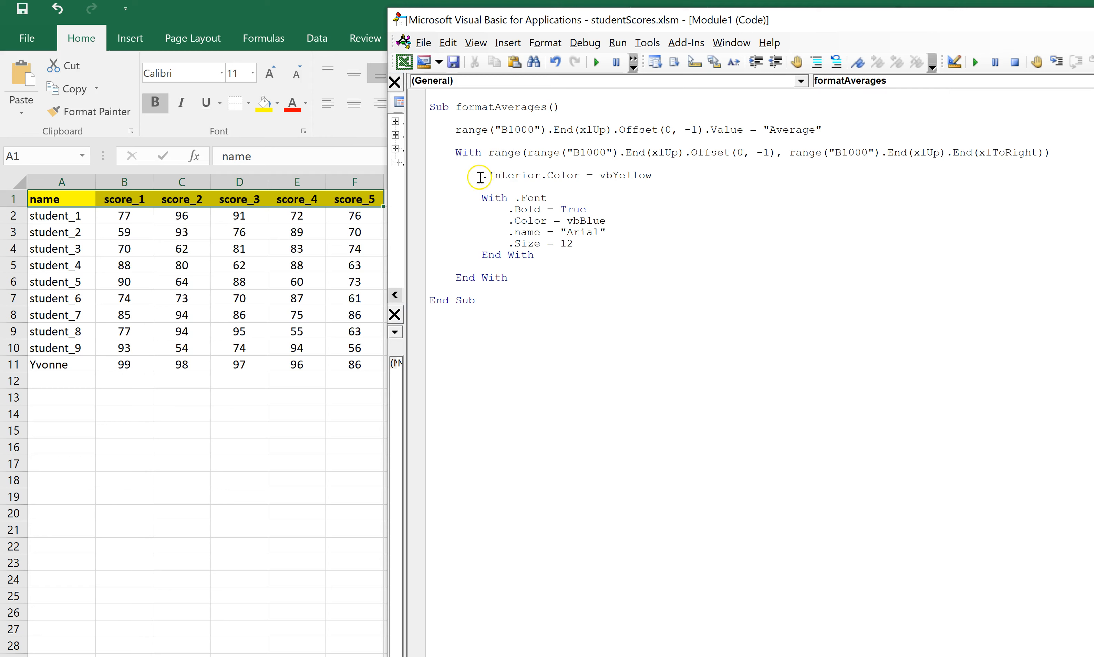
mouse_move(491, 154)
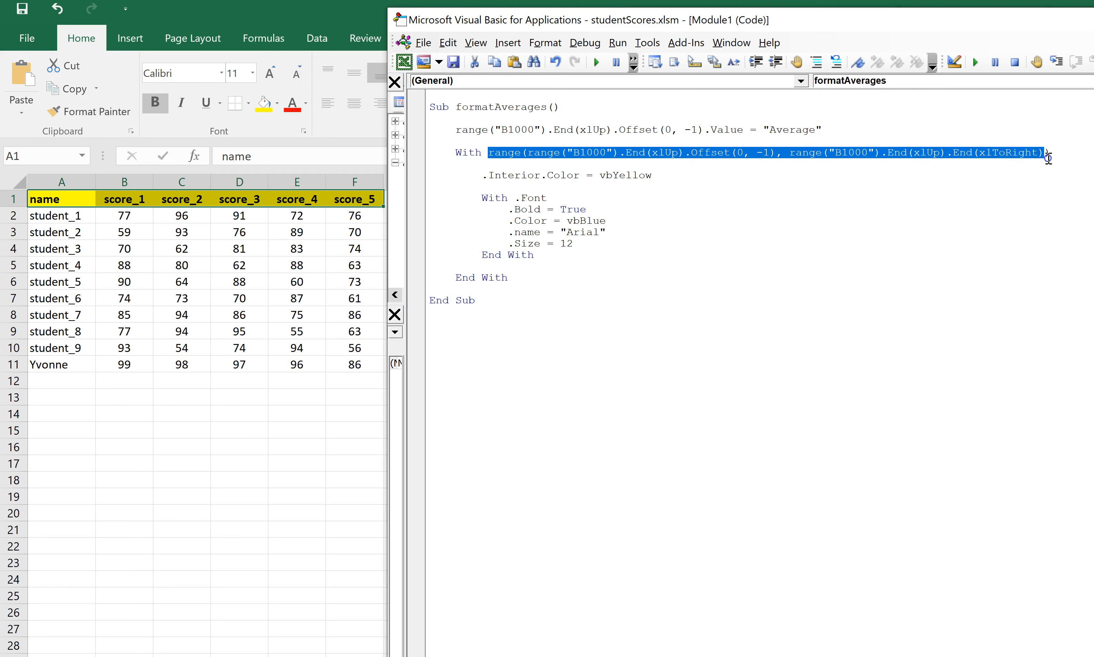
mouse_move(771, 230)
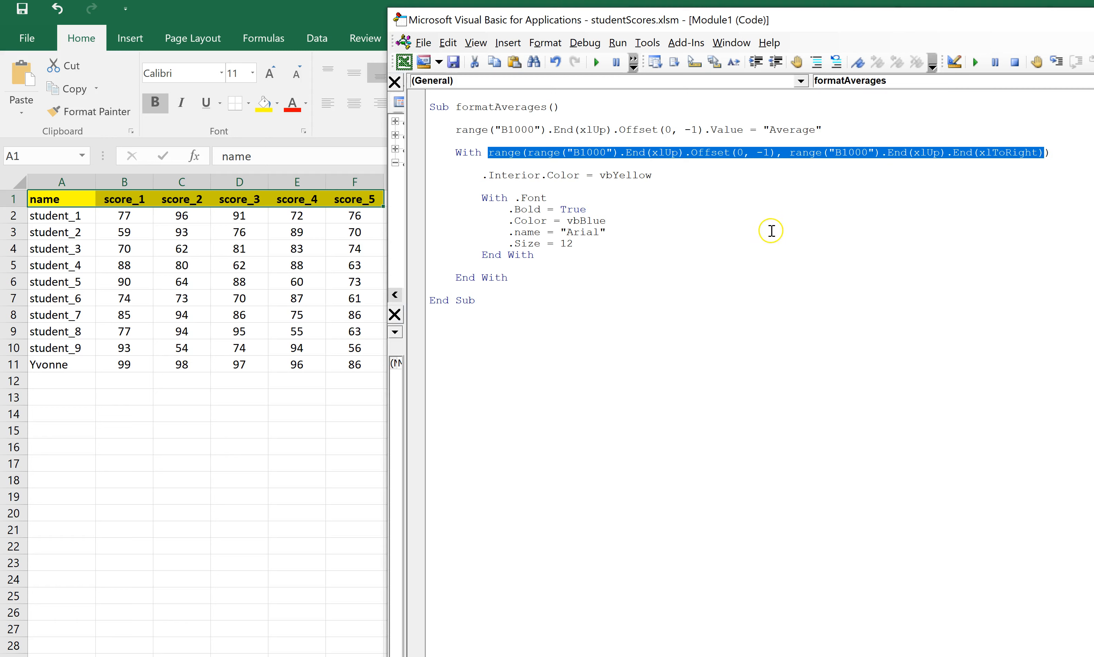
mouse_move(745, 244)
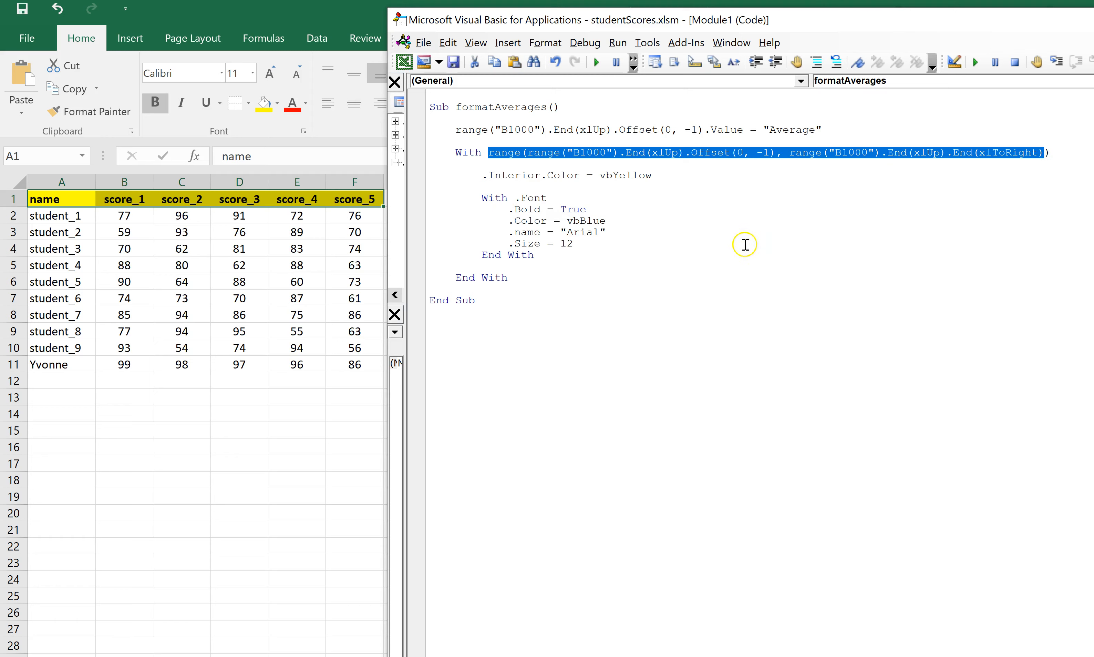
mouse_move(479, 180)
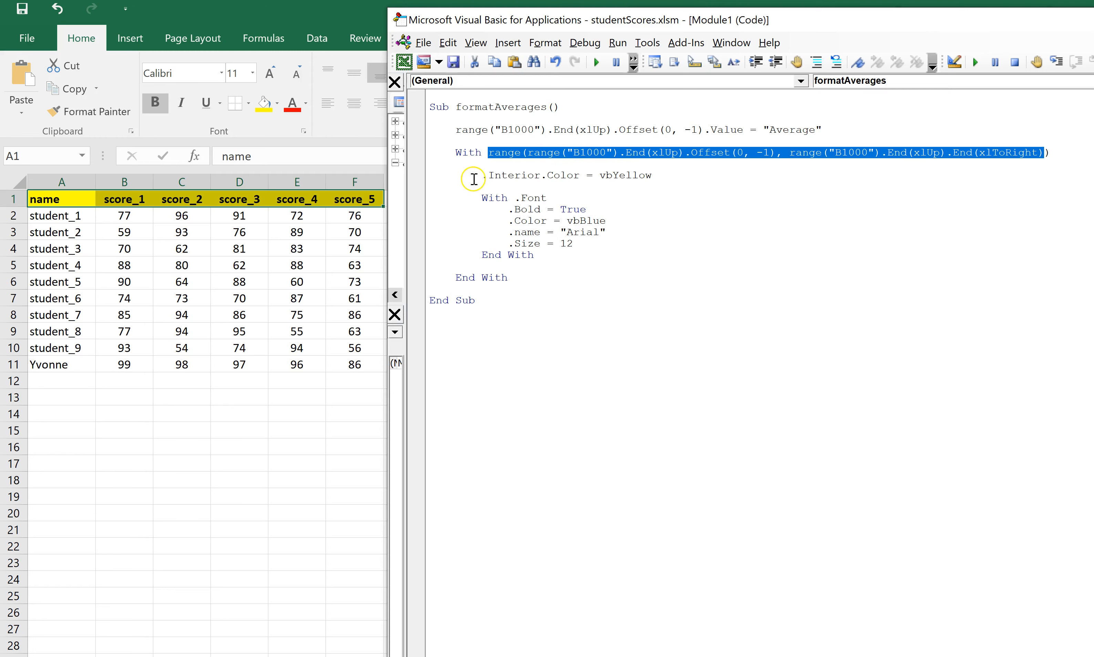
mouse_move(485, 170)
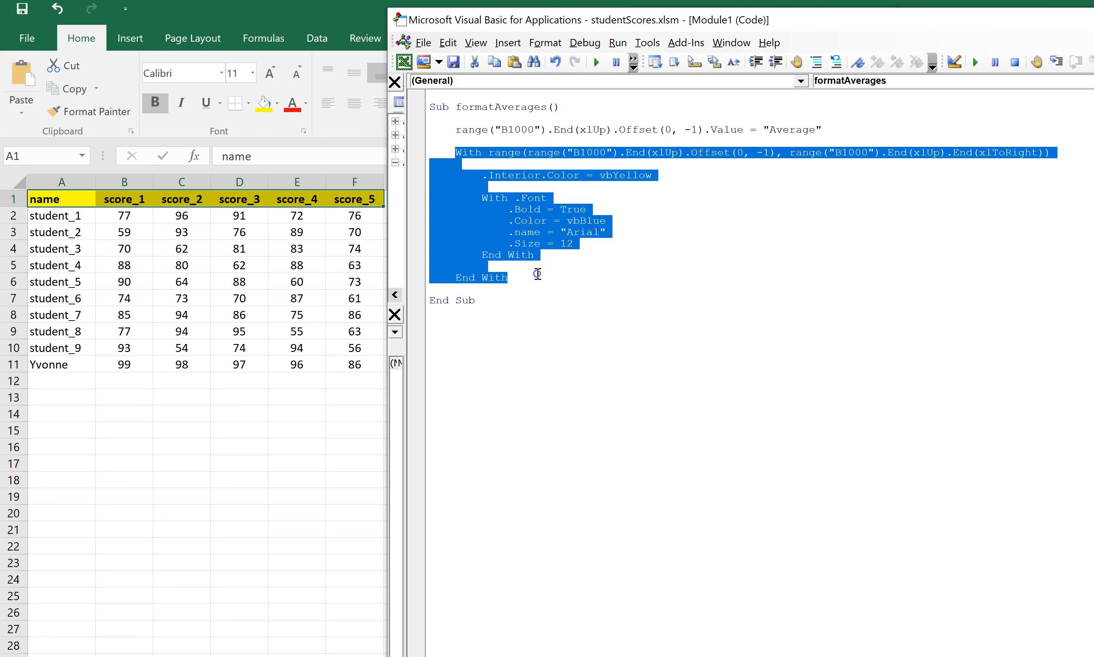
mouse_move(510, 153)
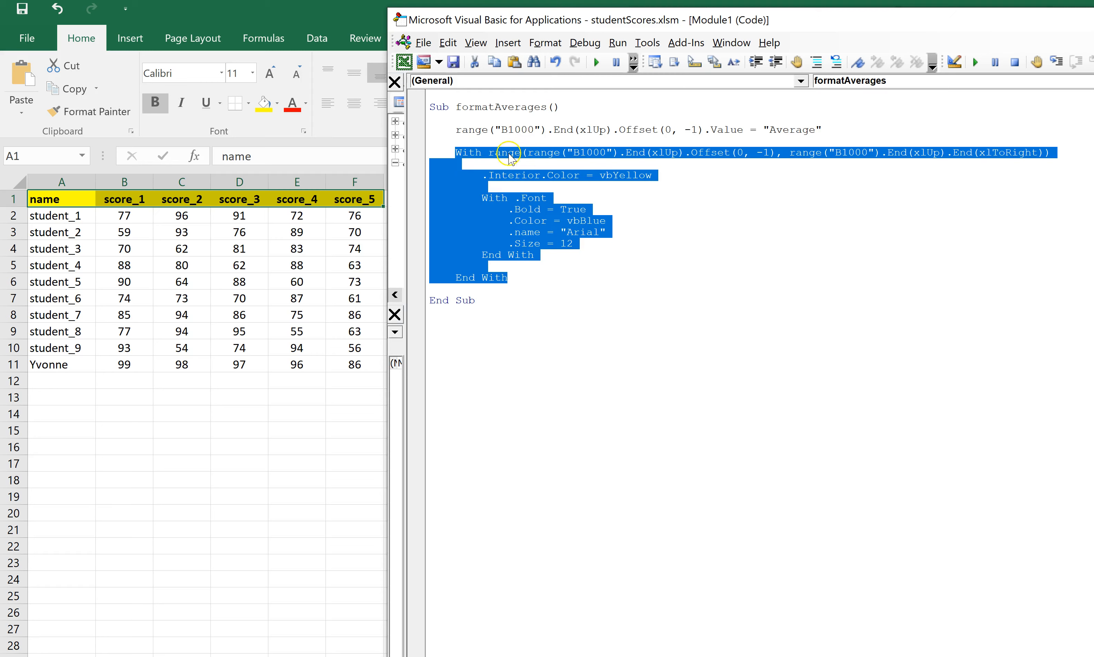
mouse_move(1022, 161)
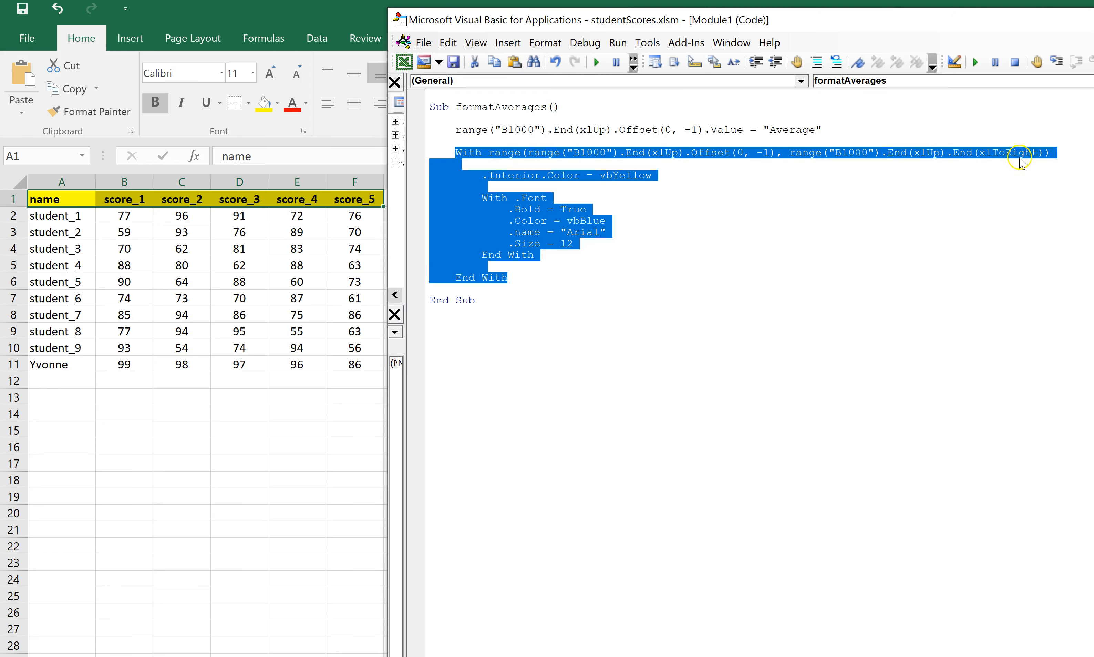
mouse_move(655, 233)
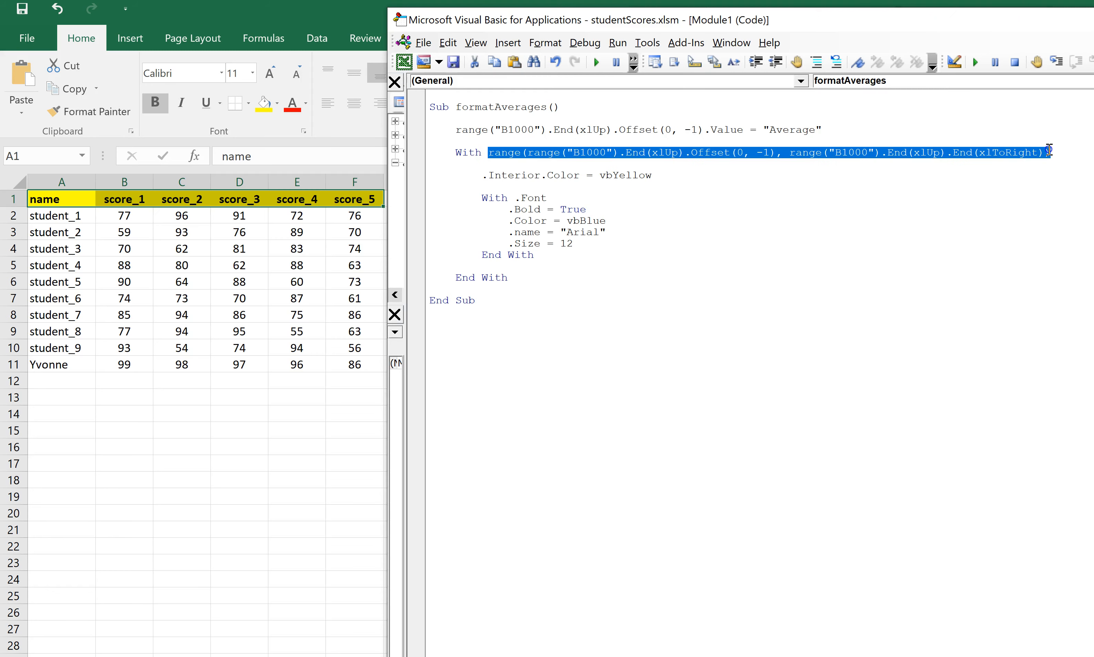
mouse_move(118, 395)
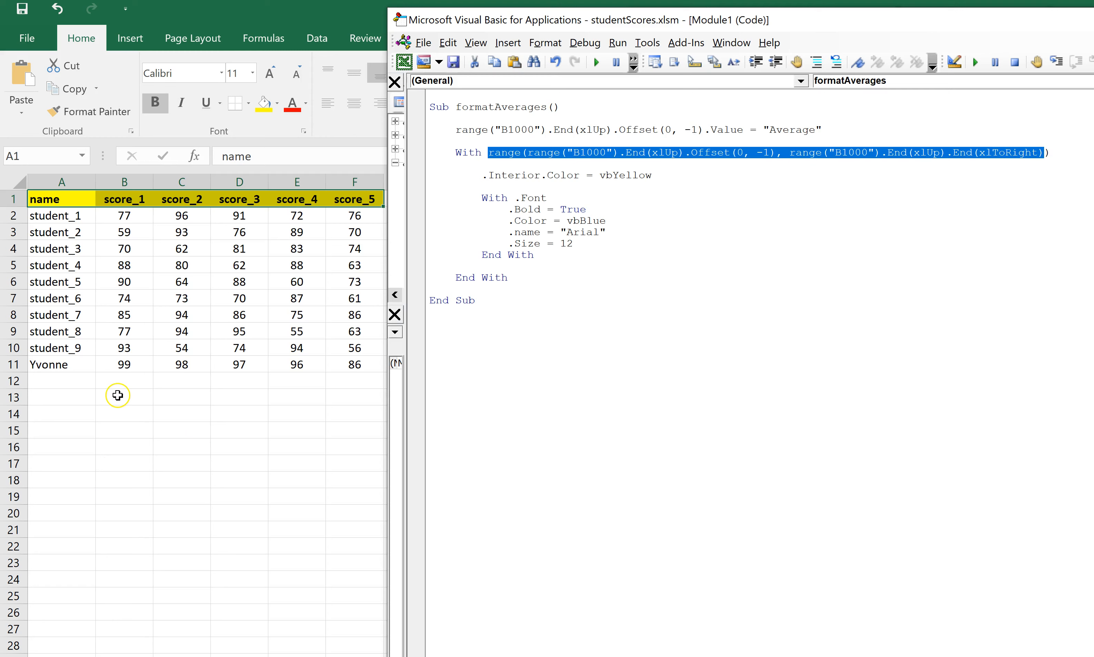
mouse_move(361, 400)
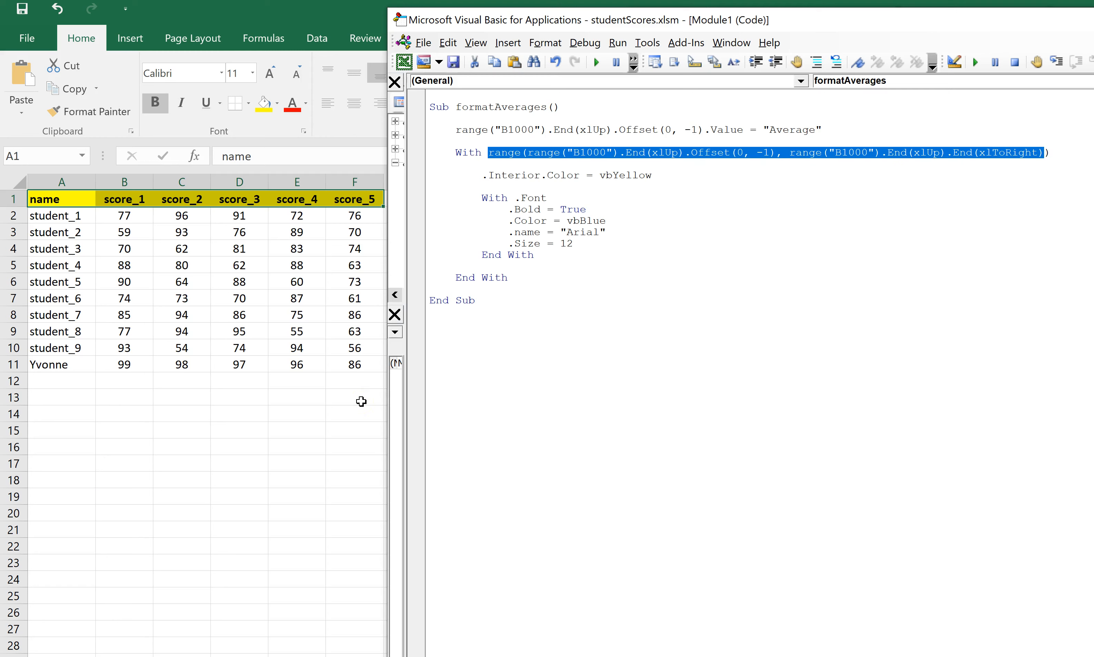
mouse_move(501, 186)
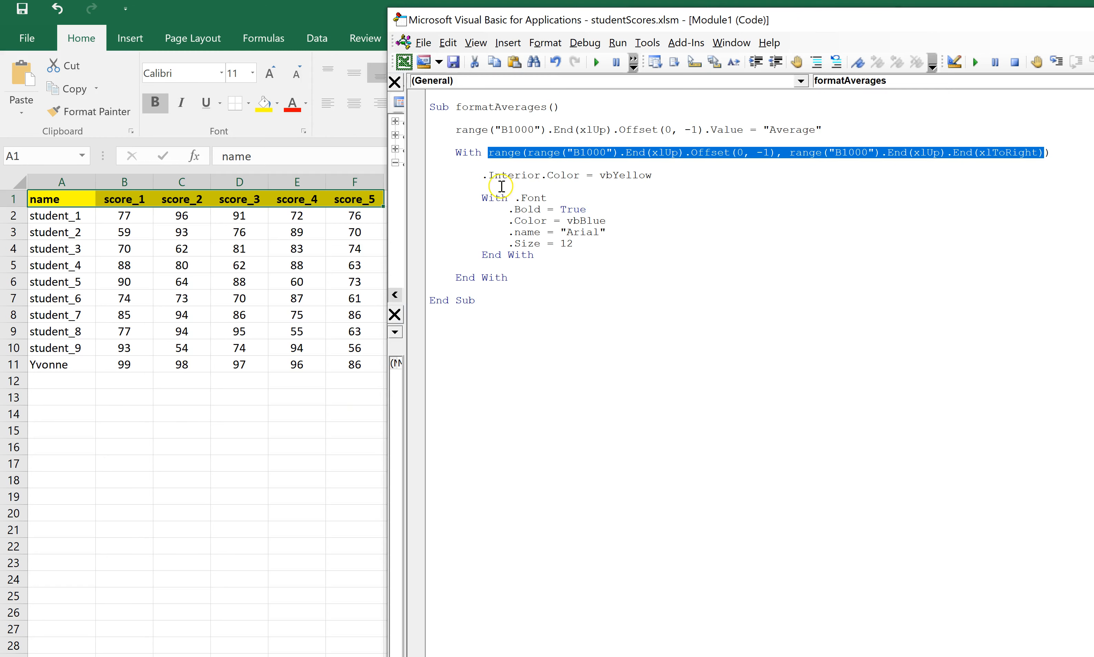
mouse_move(482, 175)
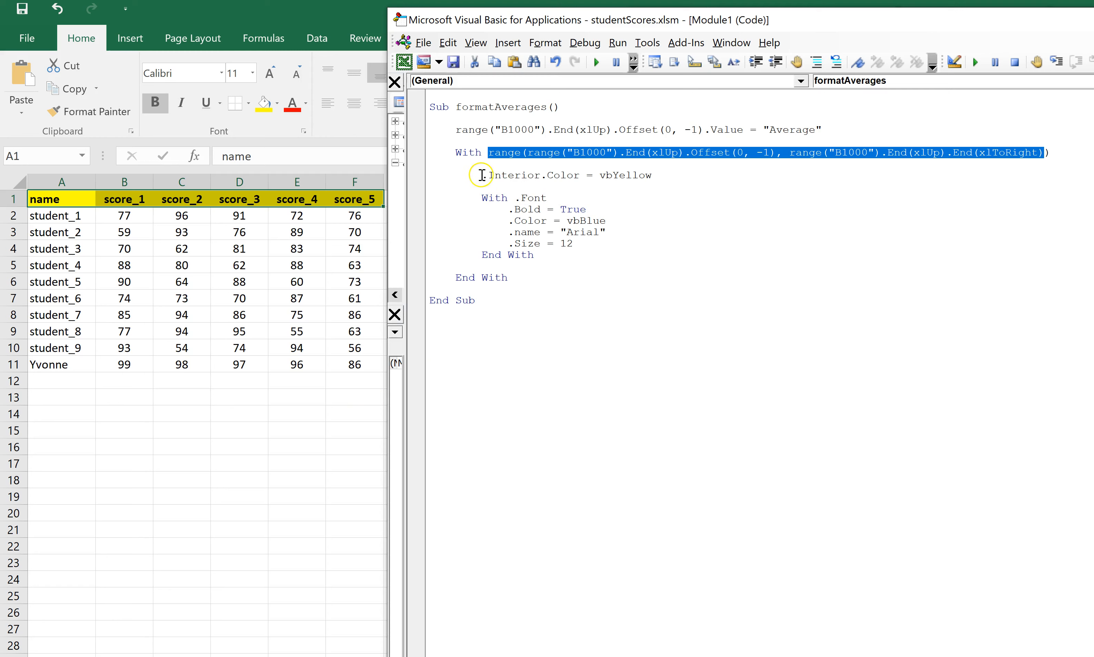
mouse_move(525, 175)
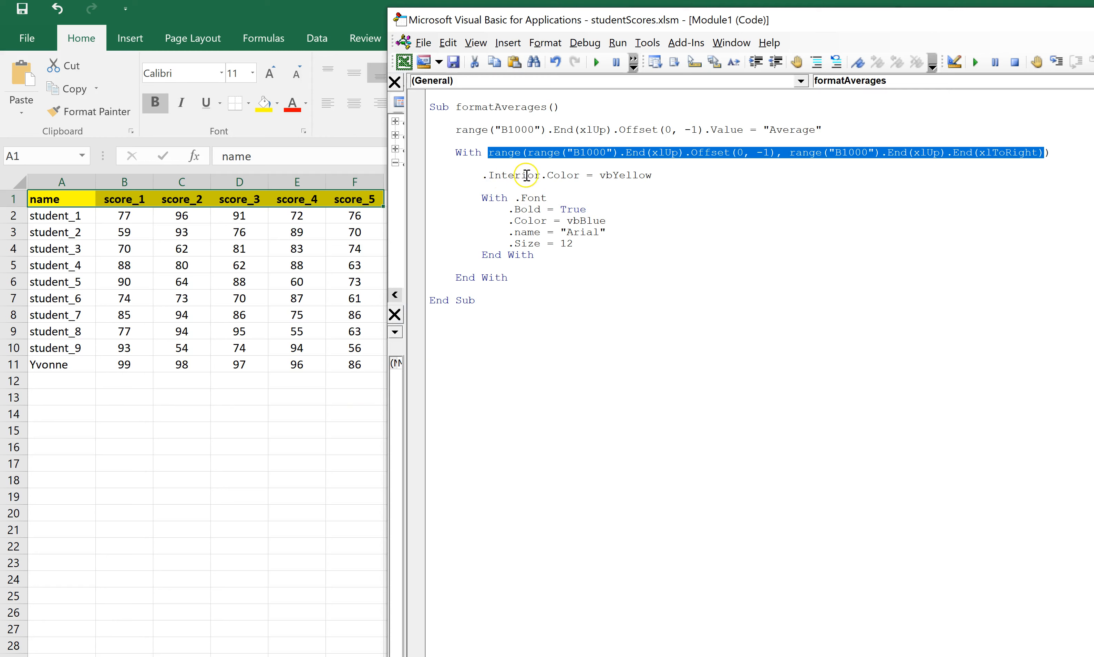
mouse_move(637, 174)
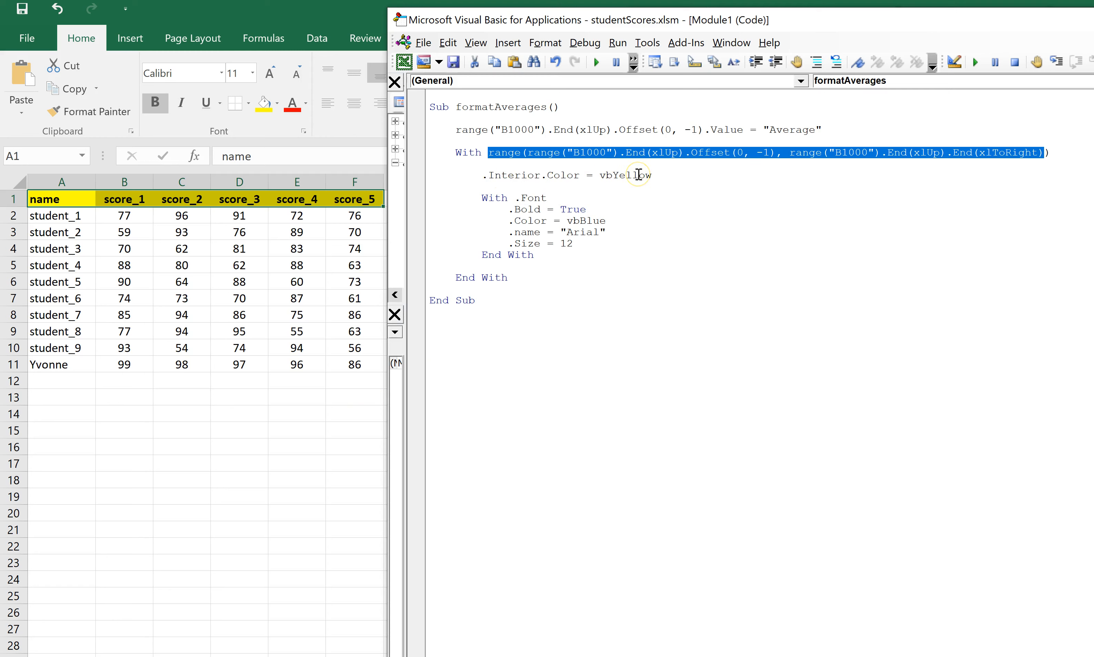
mouse_move(540, 178)
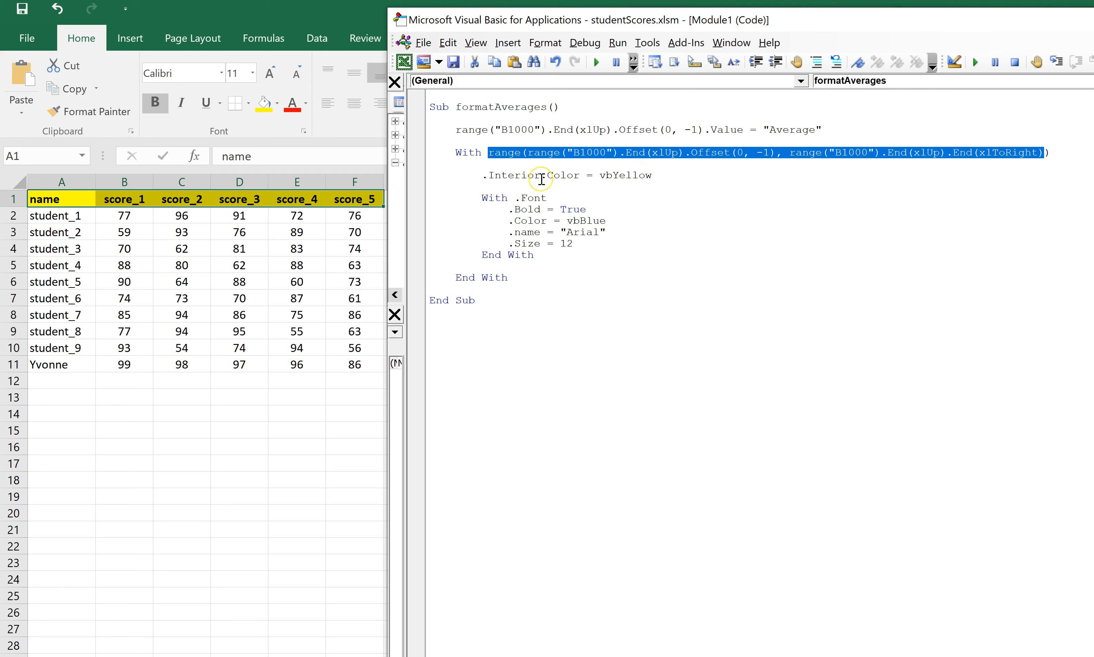
mouse_move(455, 188)
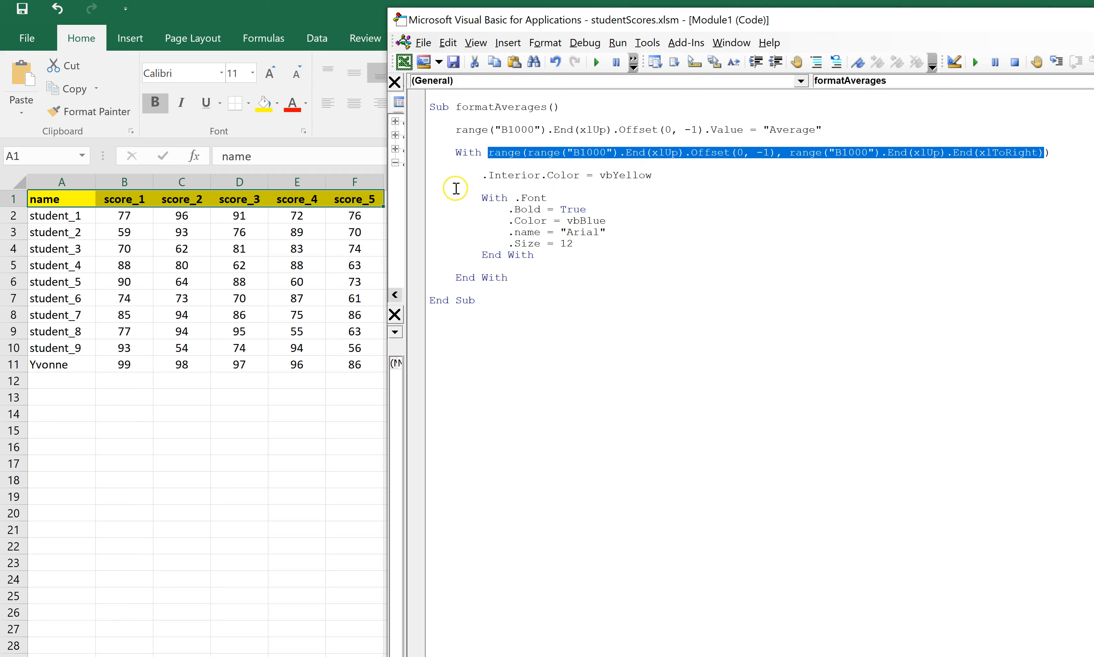
mouse_move(491, 194)
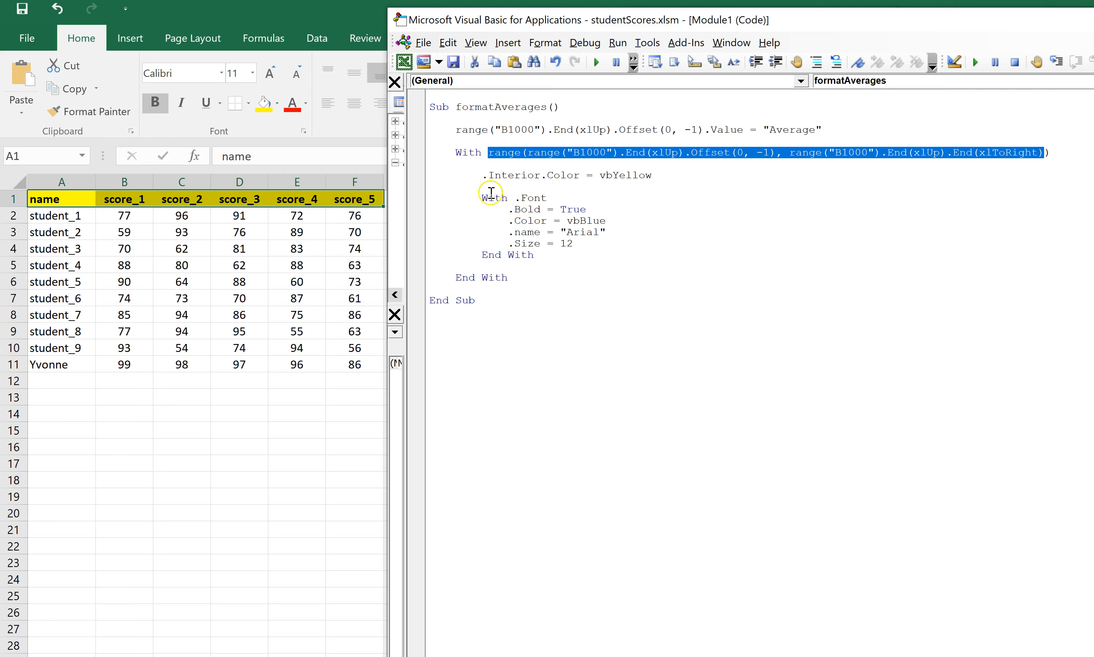
mouse_move(1086, 150)
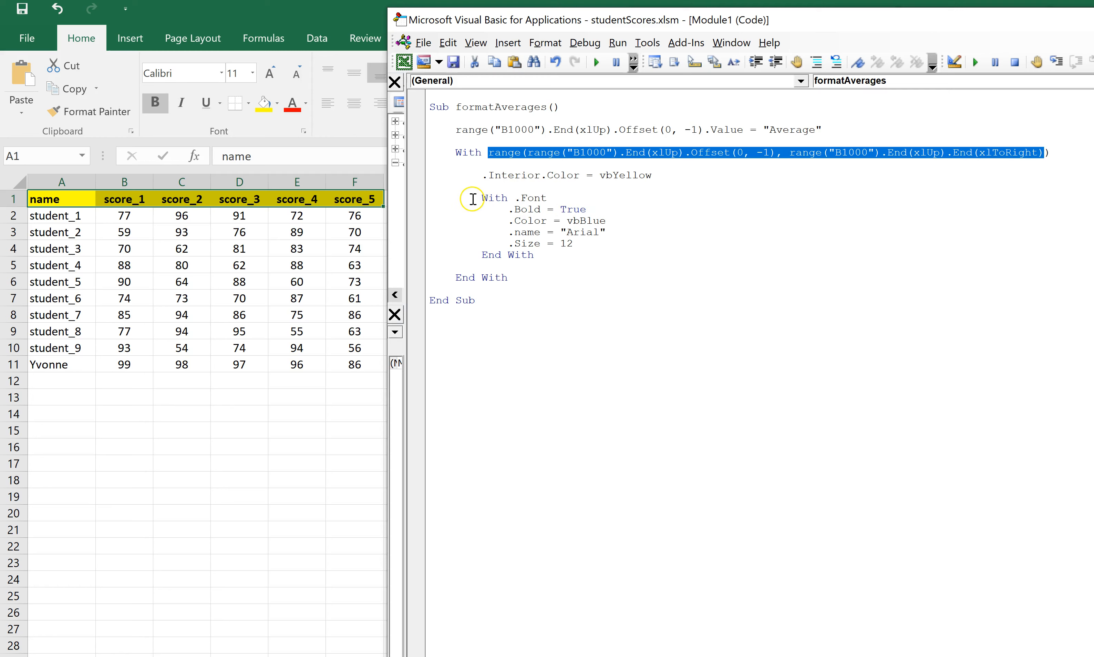
mouse_move(515, 255)
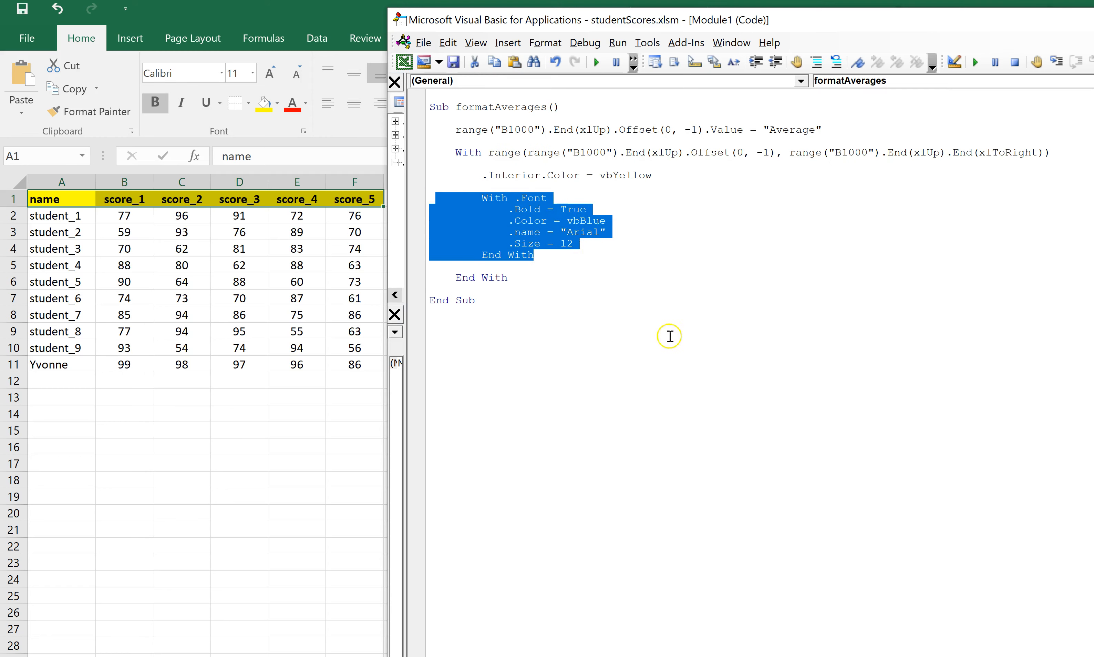
mouse_move(653, 255)
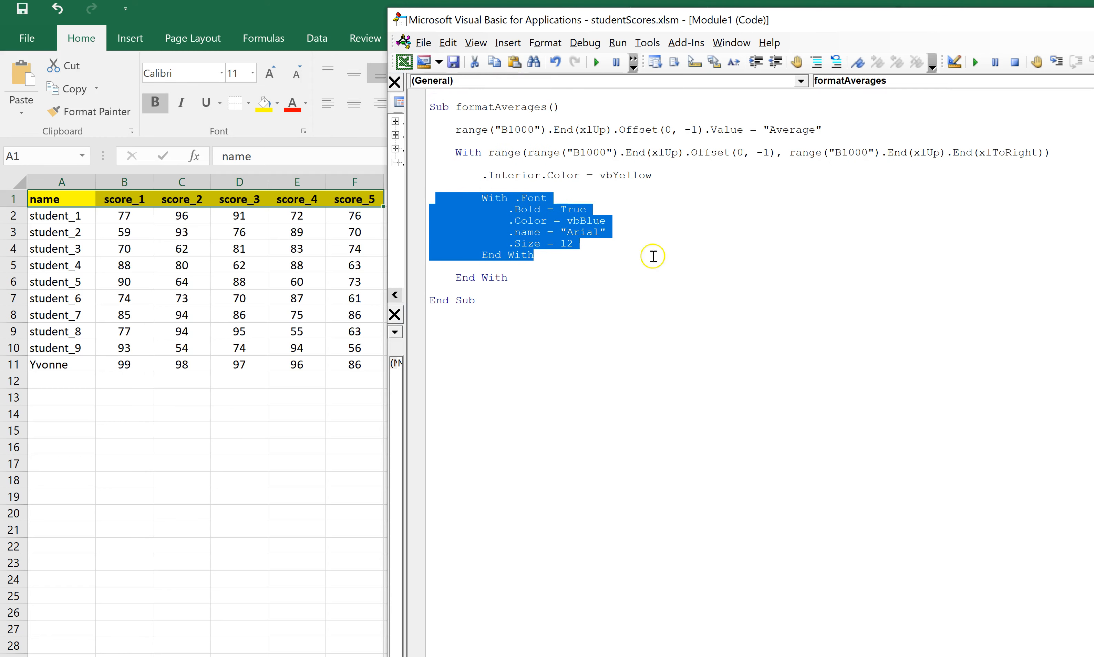
left_click(558, 379)
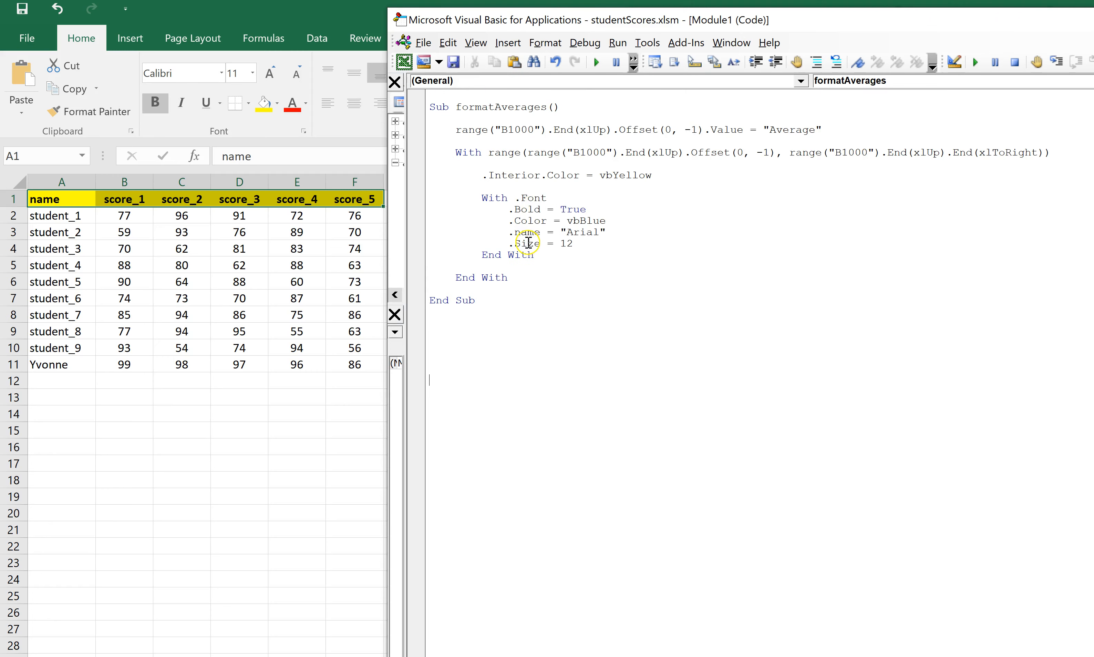
mouse_move(533, 198)
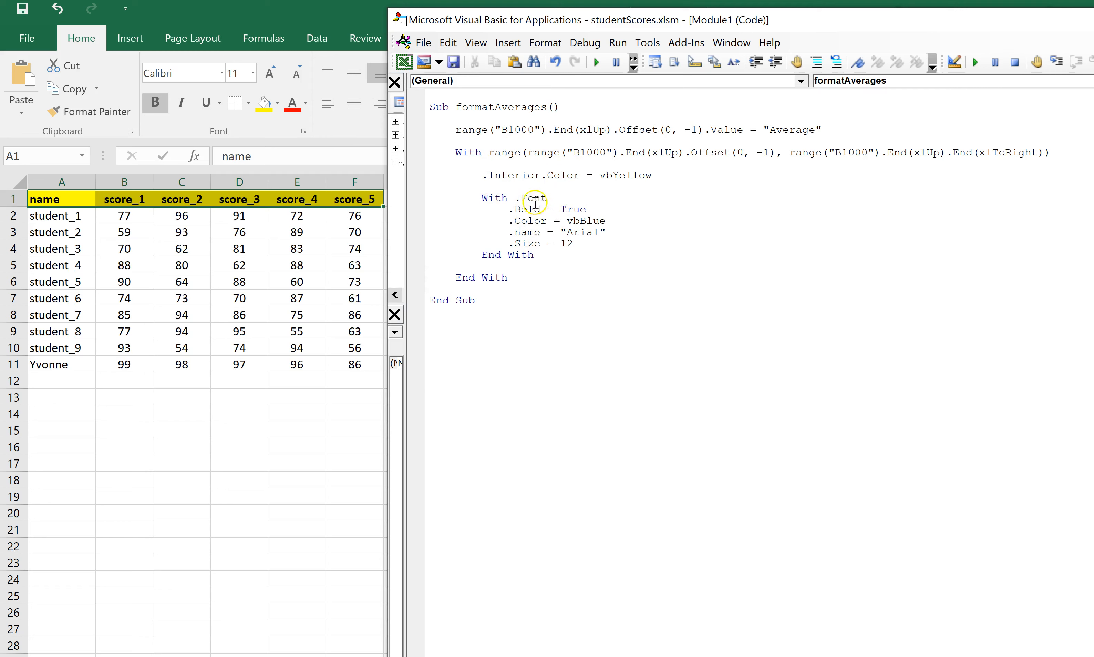
left_click(429, 381)
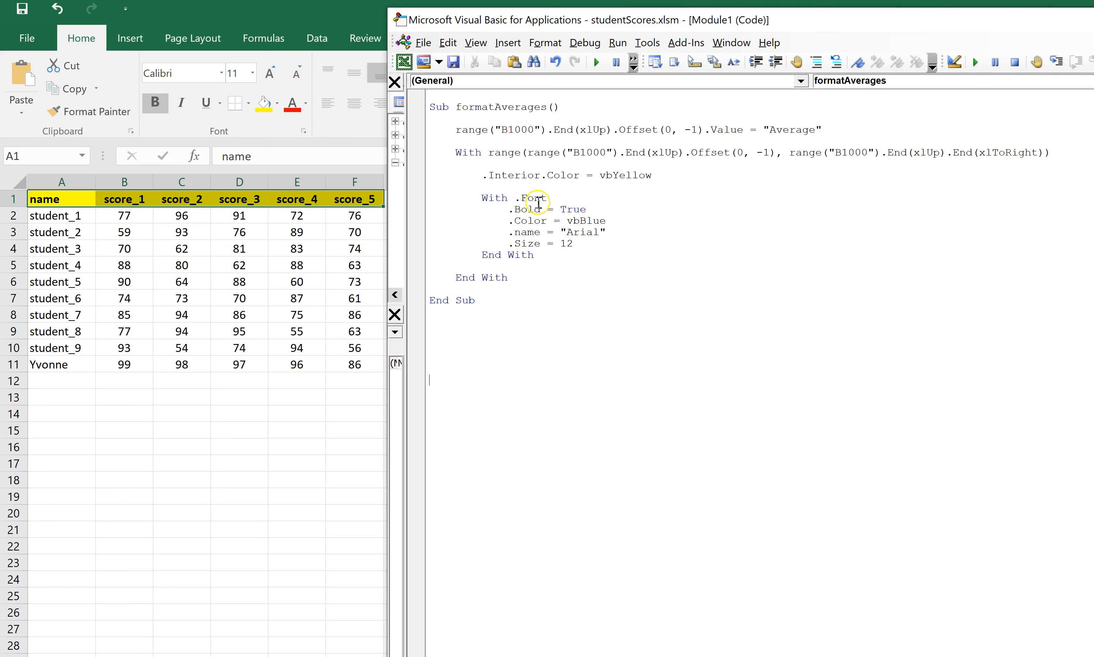
mouse_move(539, 165)
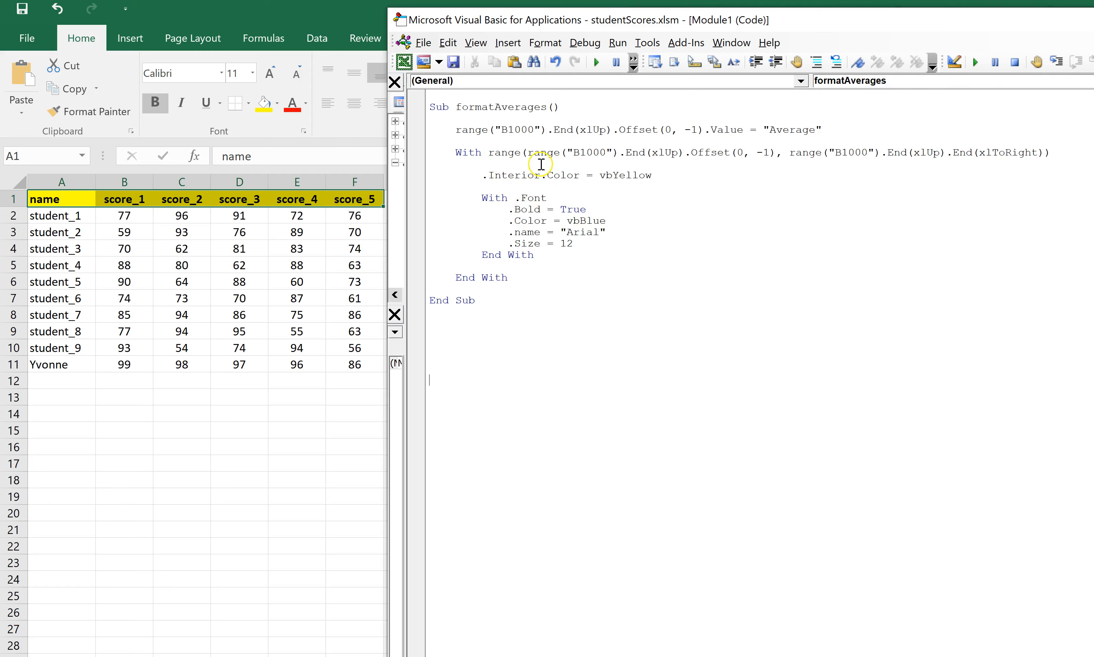
mouse_move(529, 253)
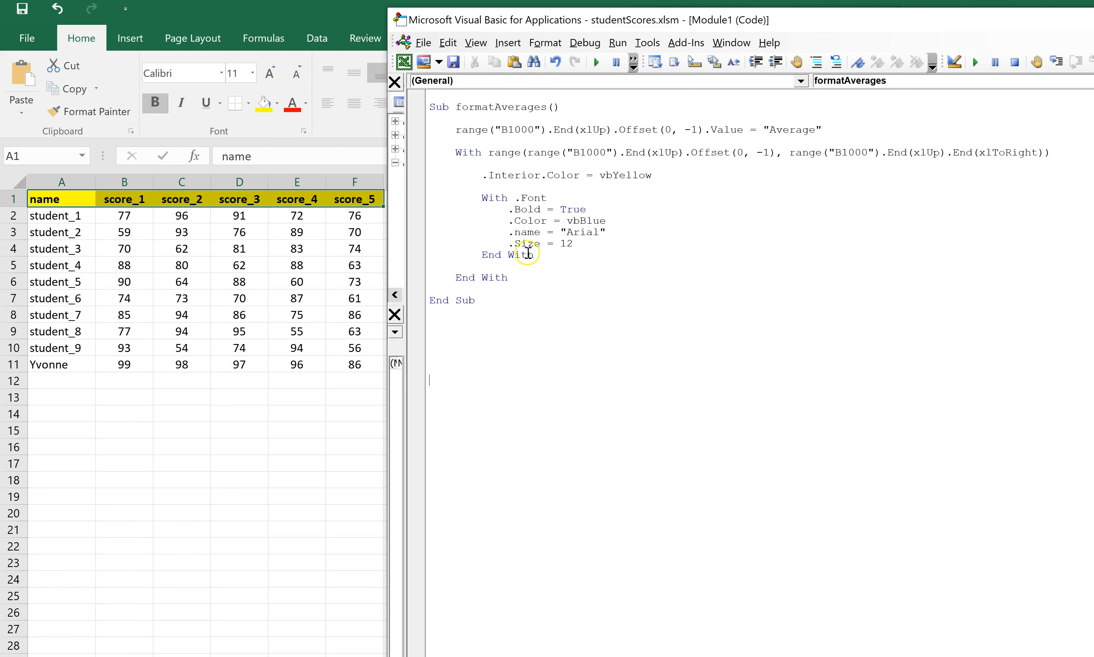
mouse_move(538, 165)
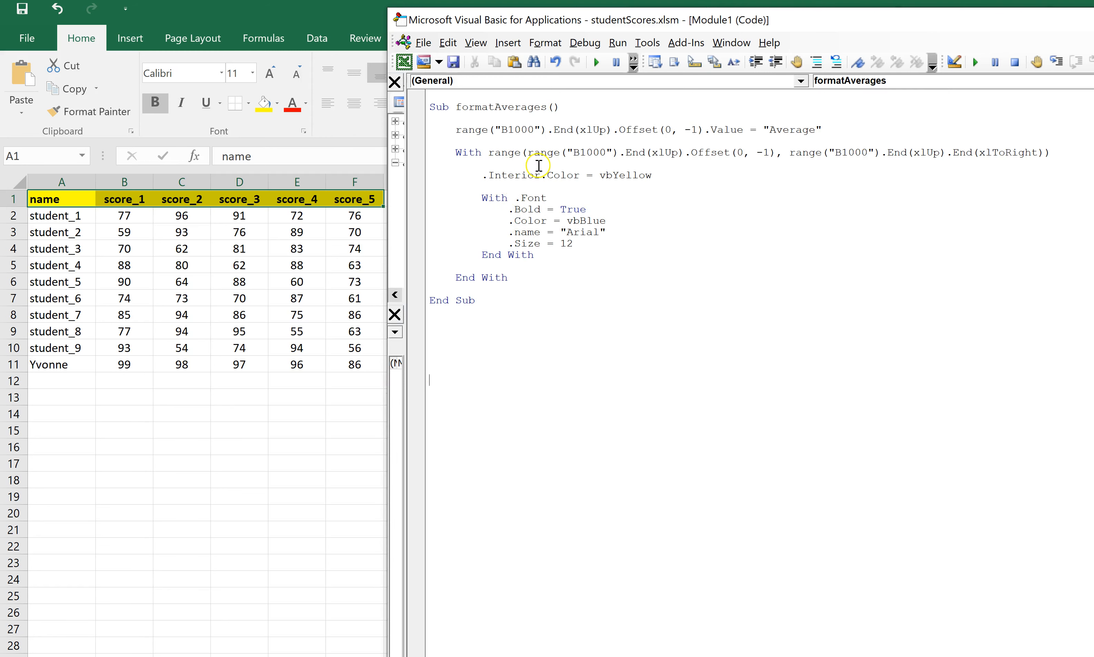
mouse_move(558, 187)
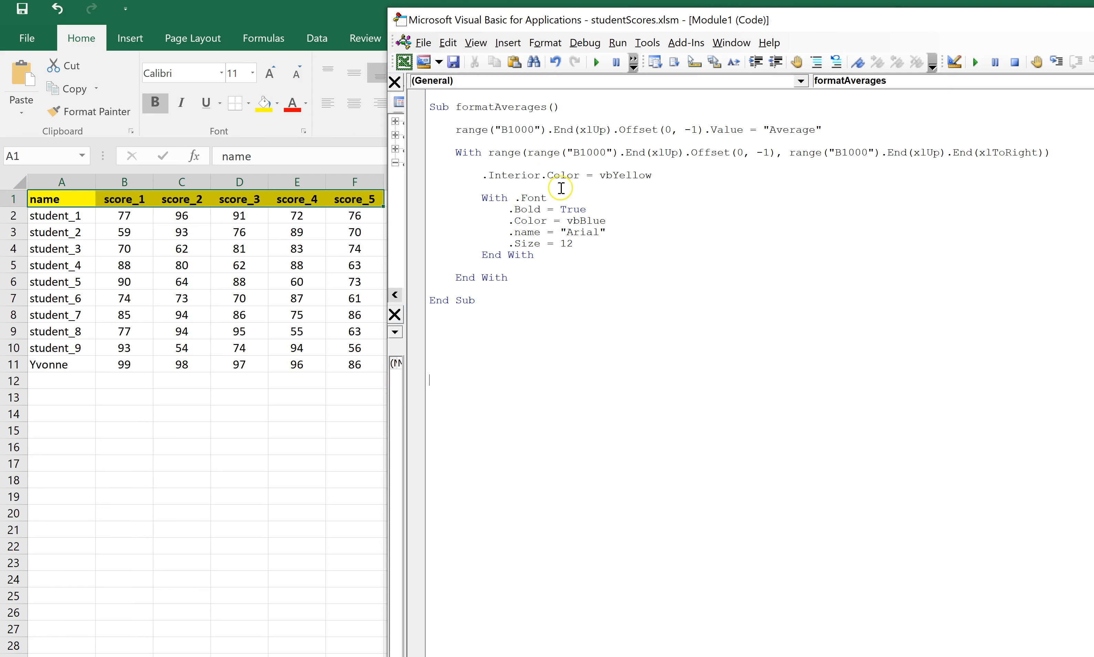
mouse_move(536, 212)
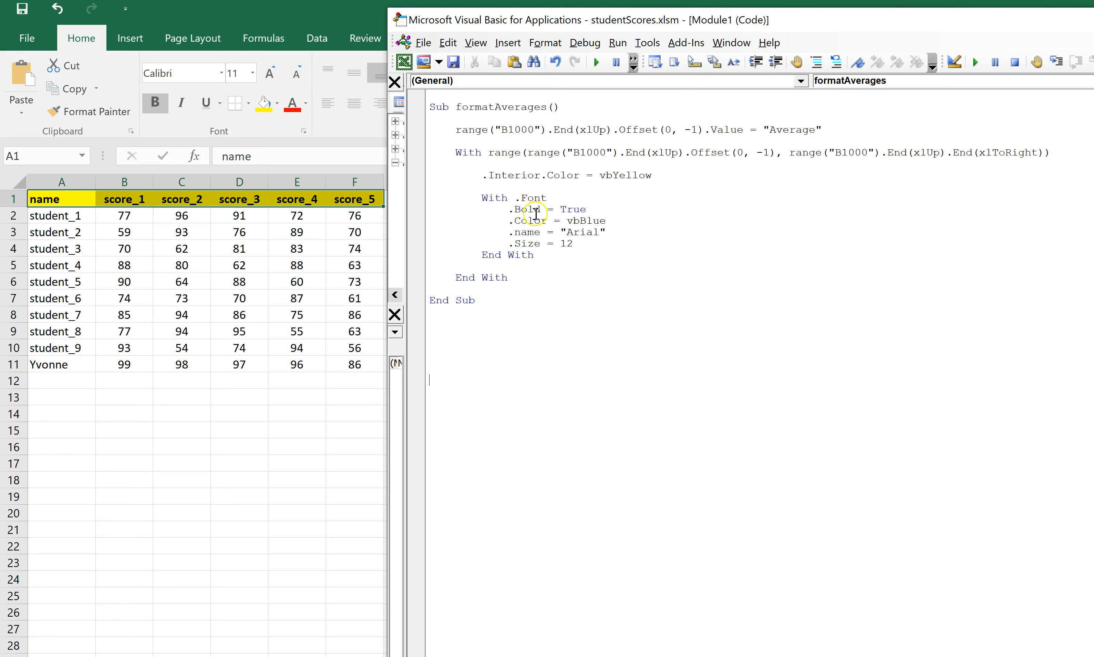
mouse_move(599, 230)
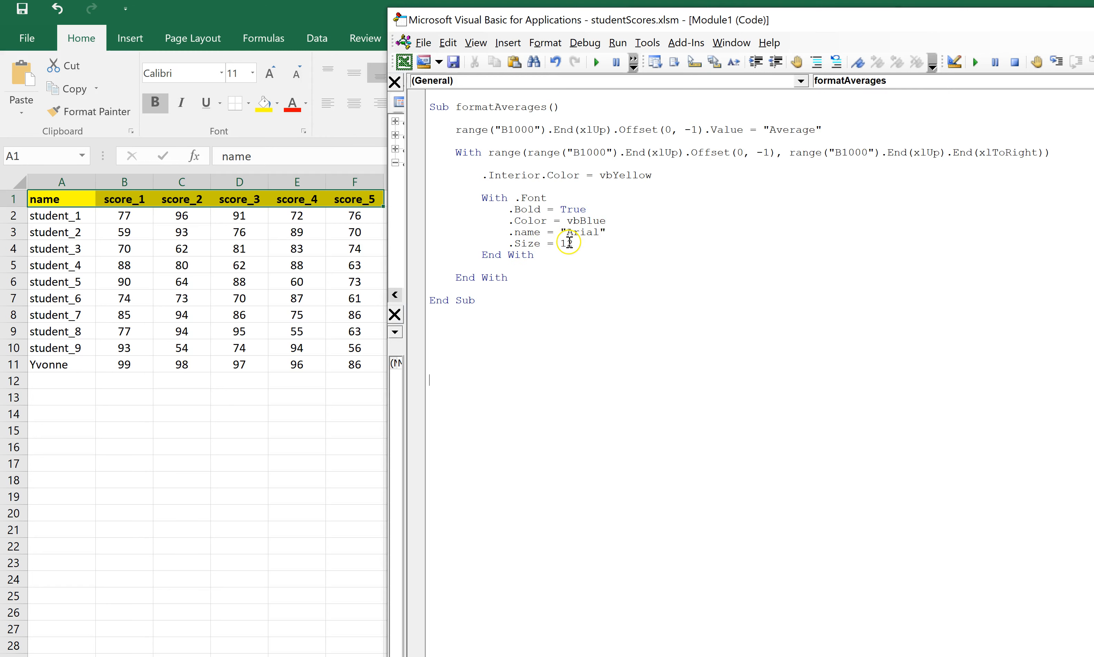
type("12")
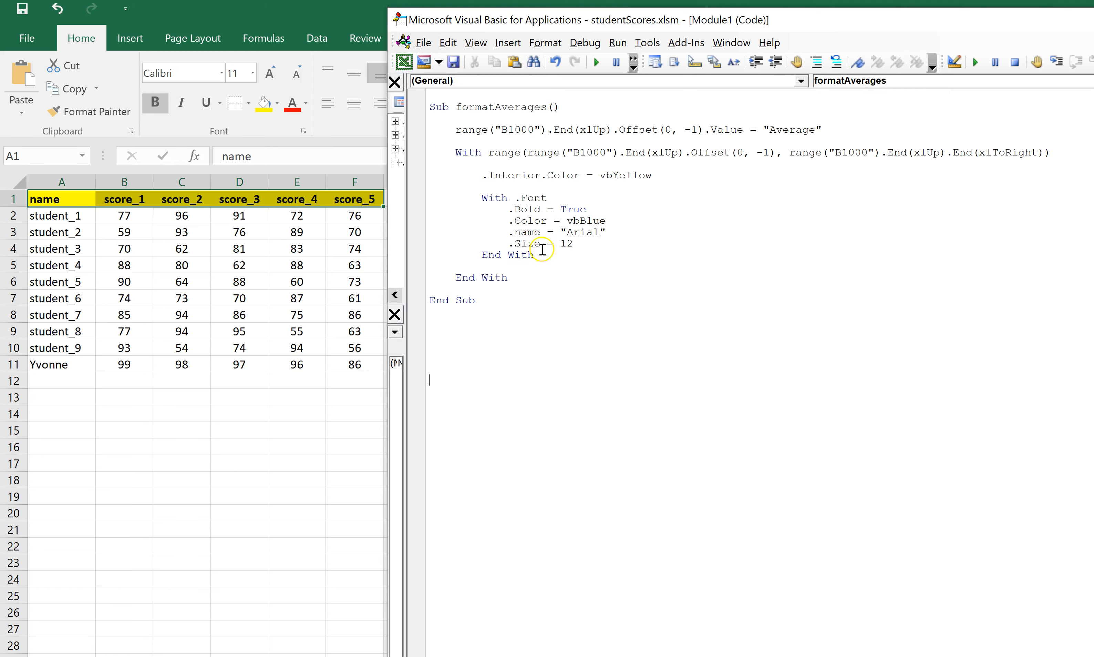
mouse_move(593, 244)
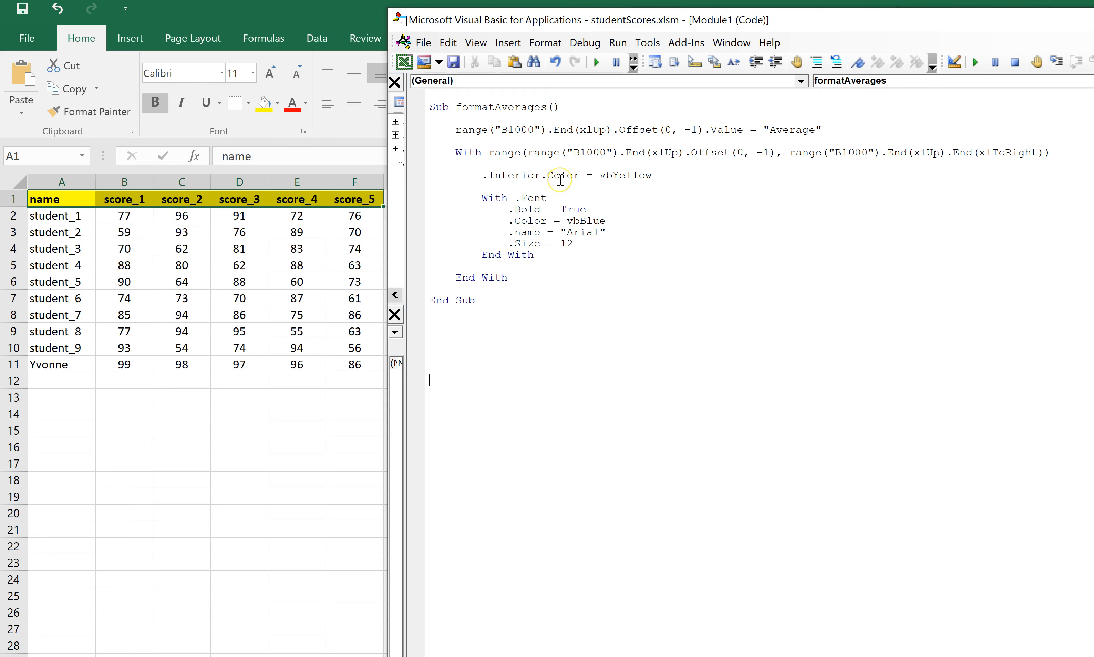
scroll("up", 3)
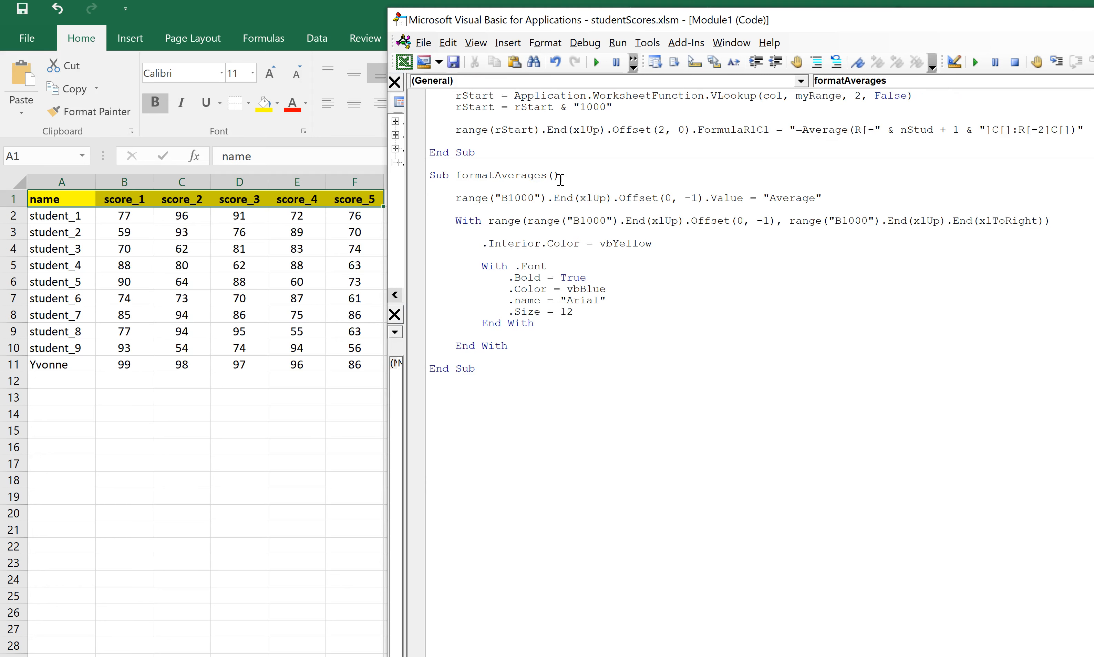
scroll("up", 3)
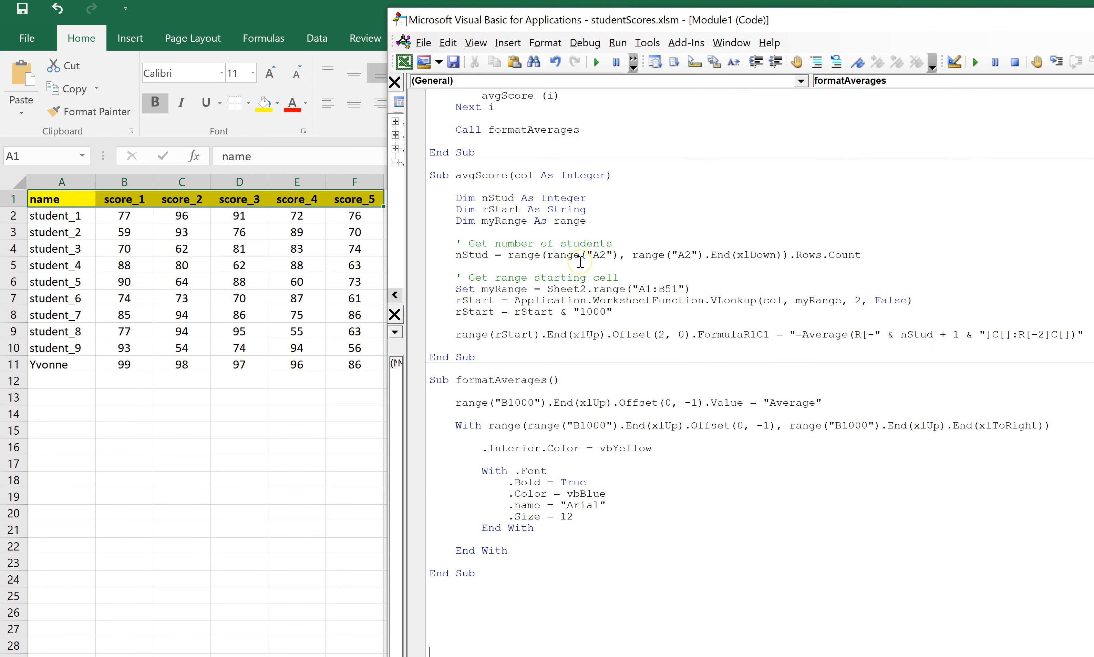
scroll("up", 3)
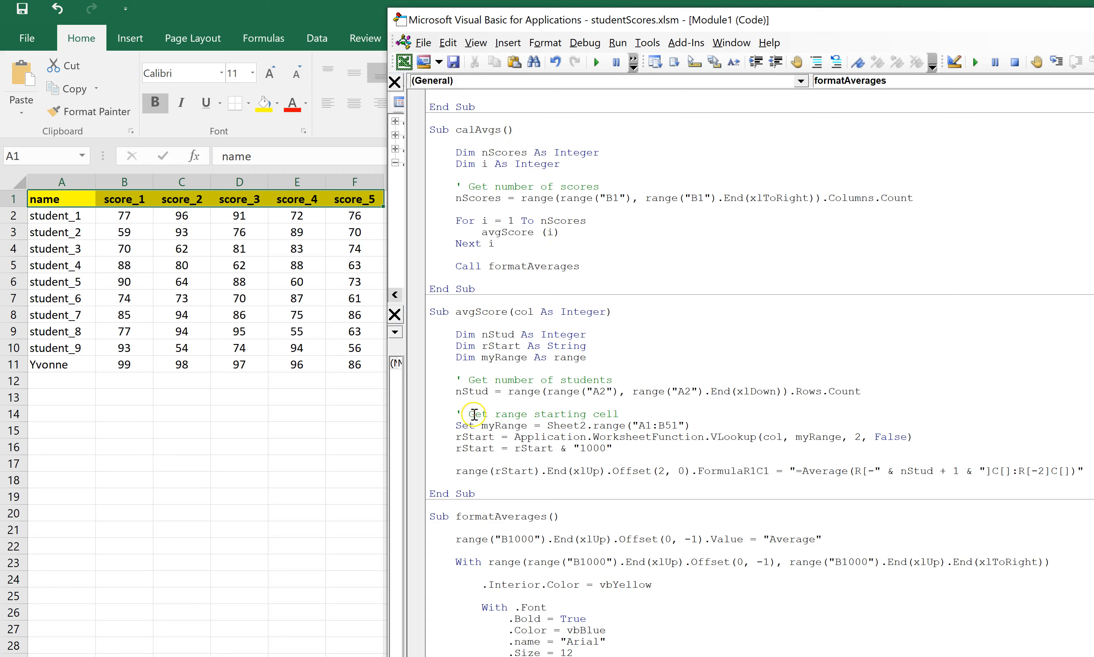
mouse_move(368, 264)
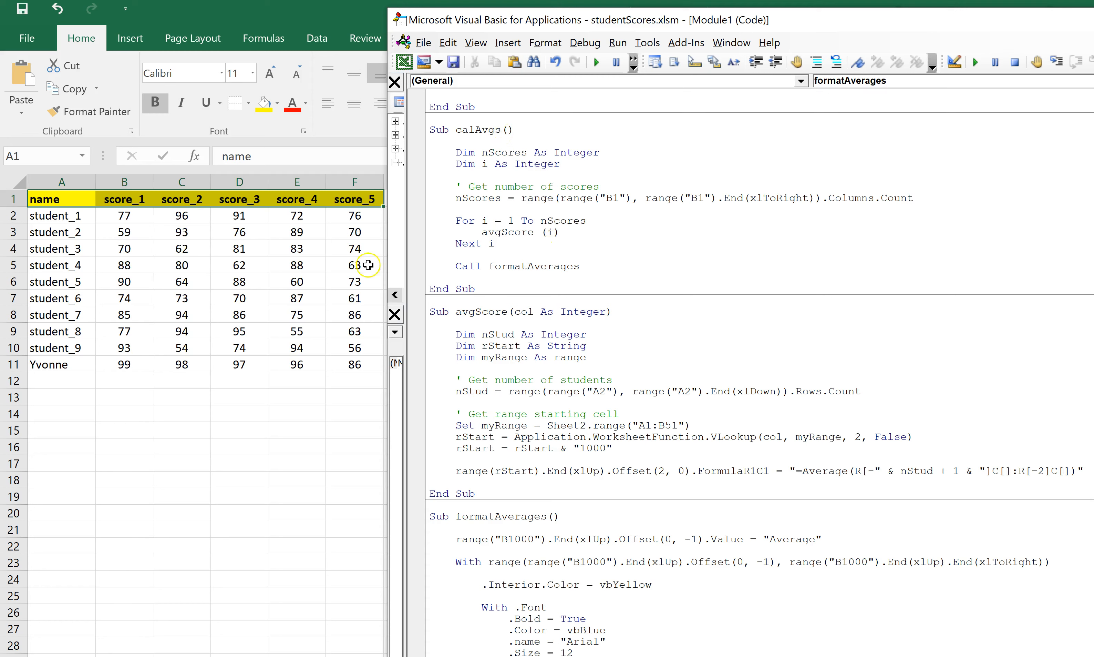
mouse_move(473, 273)
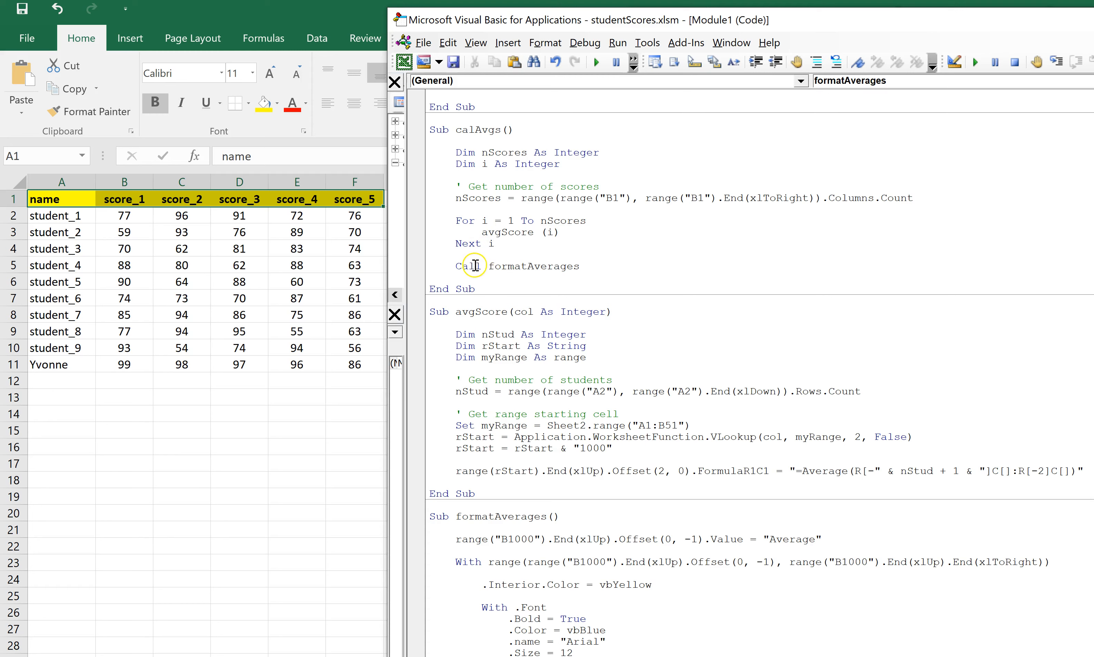
mouse_move(549, 266)
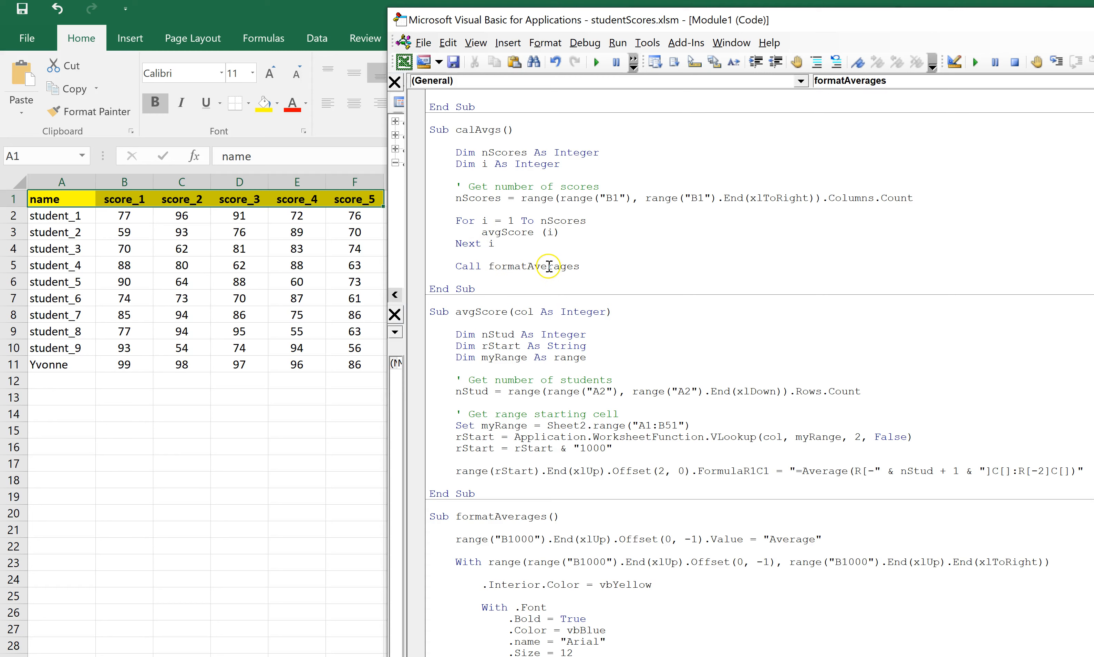
mouse_move(510, 264)
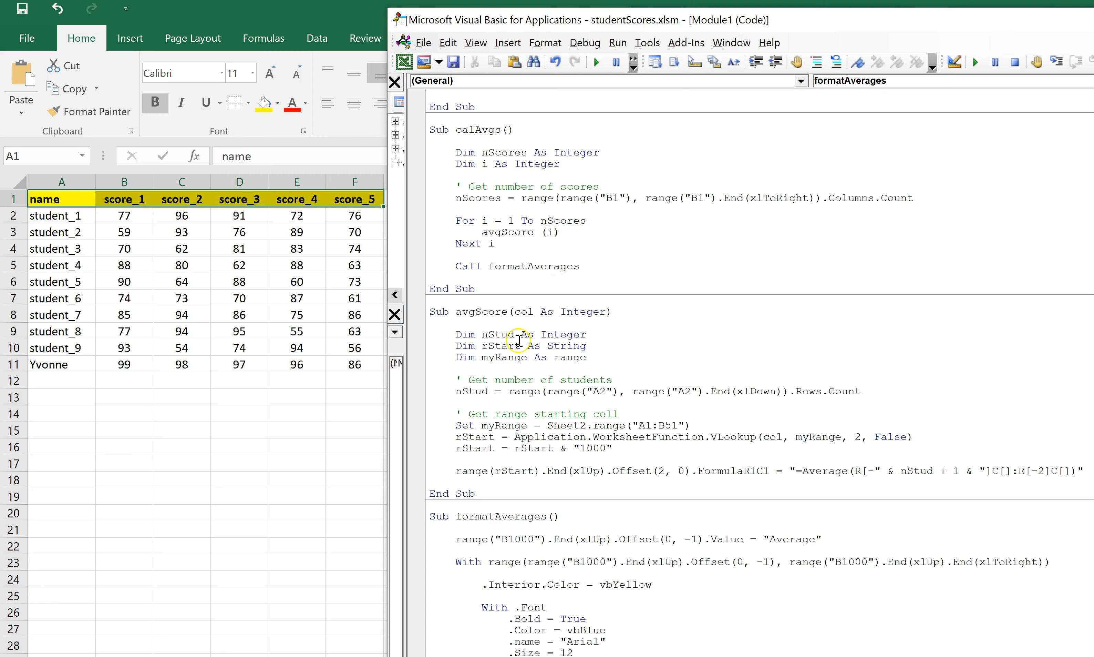
mouse_move(496, 397)
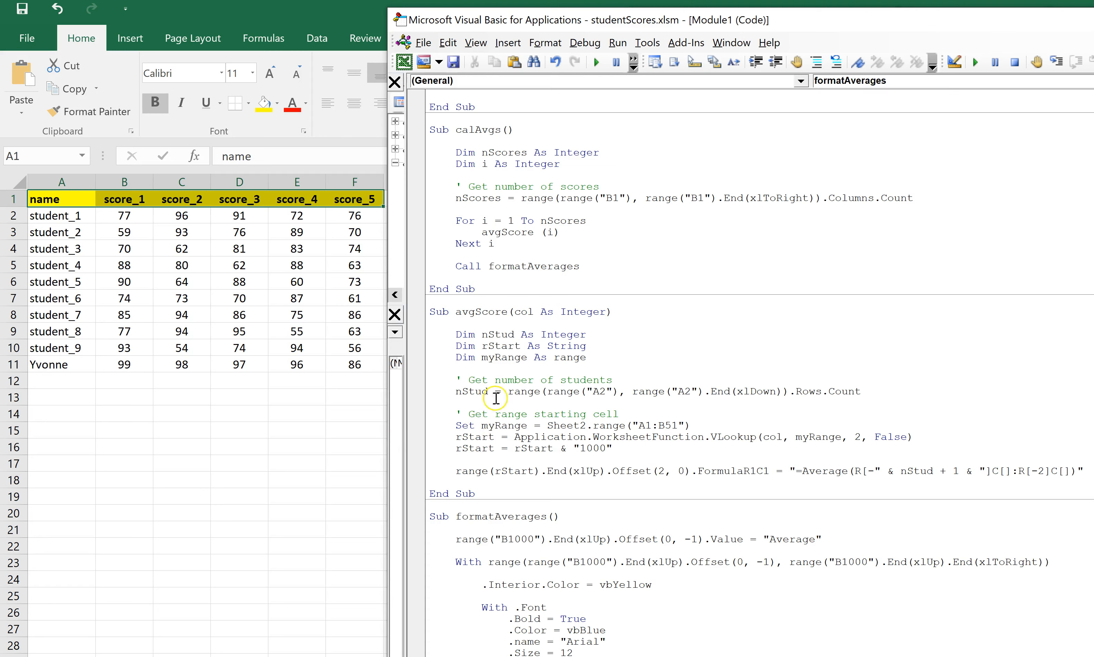
mouse_move(498, 365)
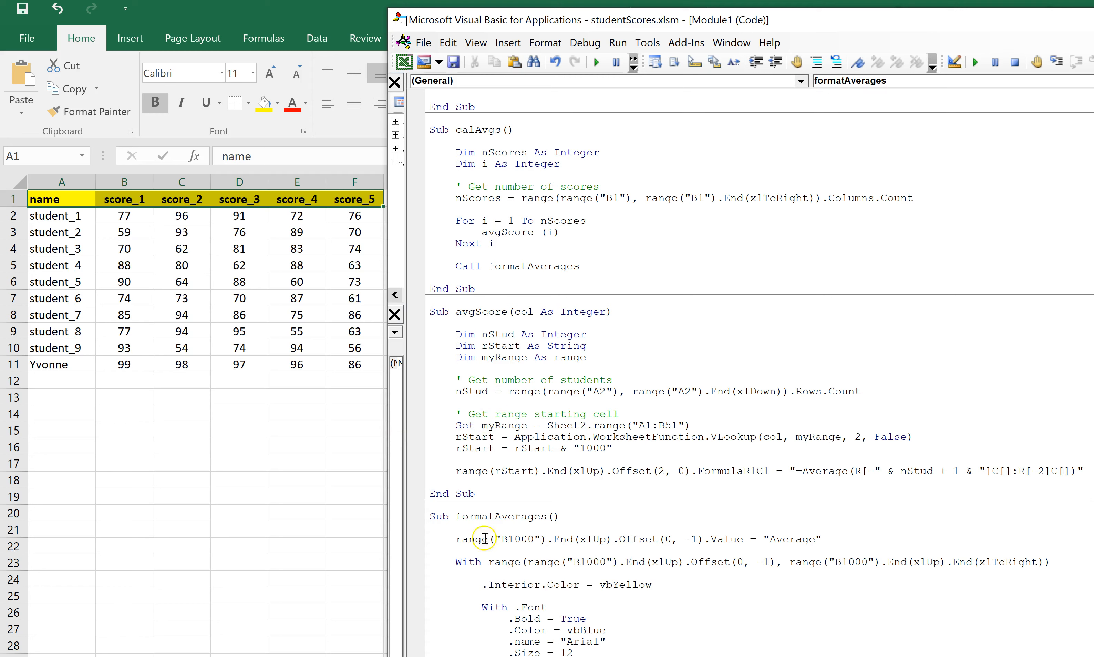
mouse_move(488, 196)
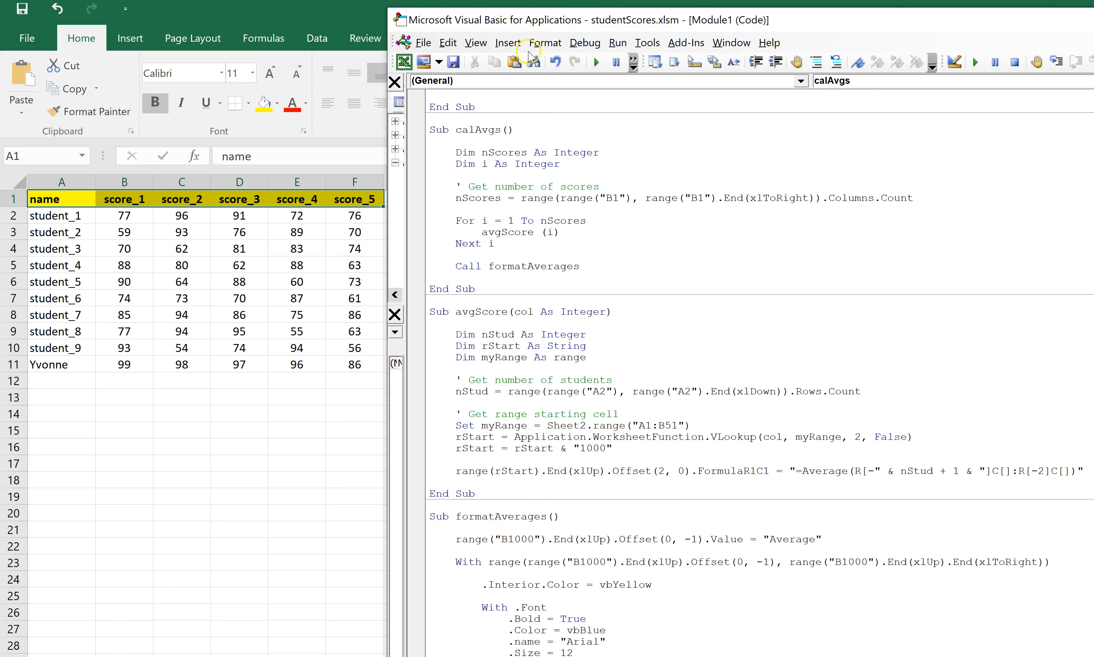
- Run calAvgs to add the yellow Average row 13 with bold blue averages 81.2, 80.8, 82, 79.9 and 66.3
left_click(595, 62)
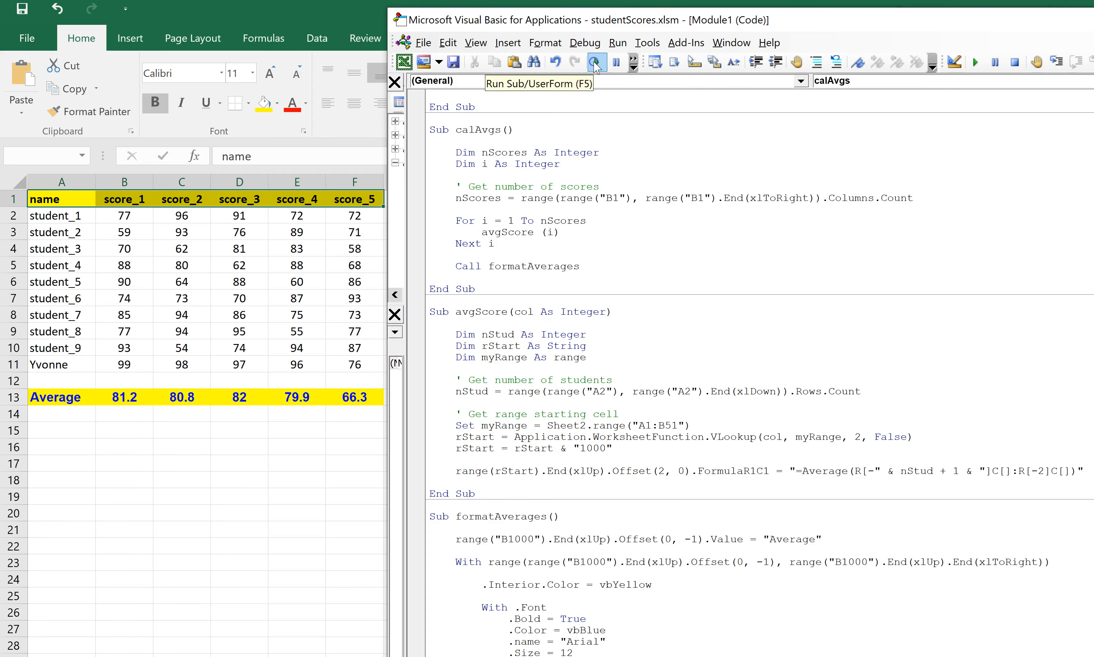
left_click(598, 62)
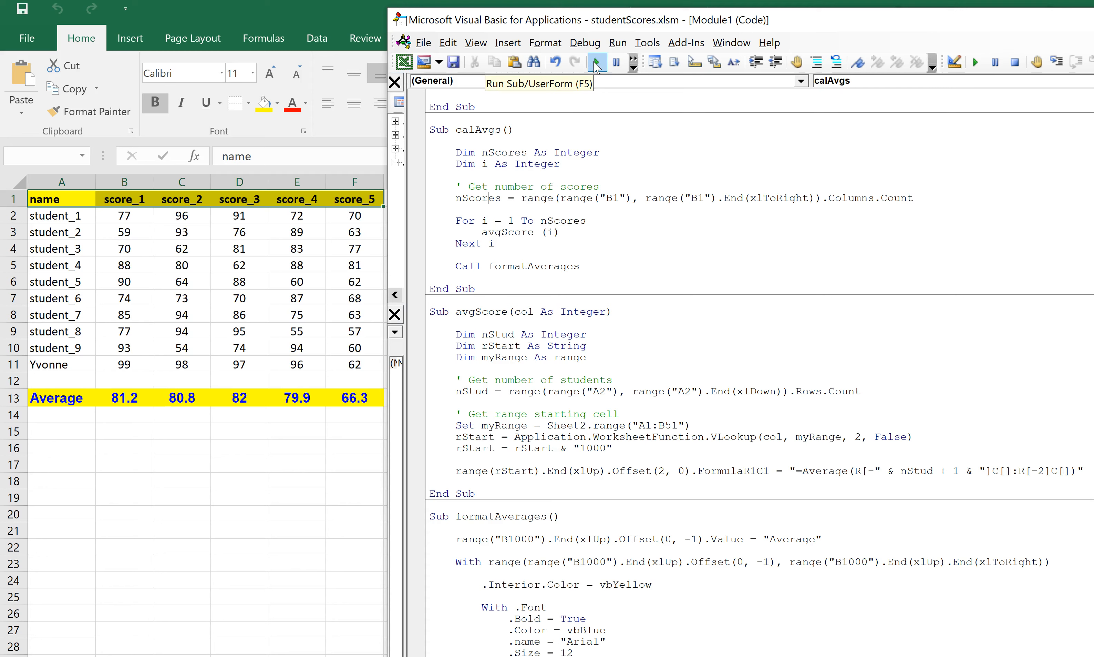
mouse_move(405, 418)
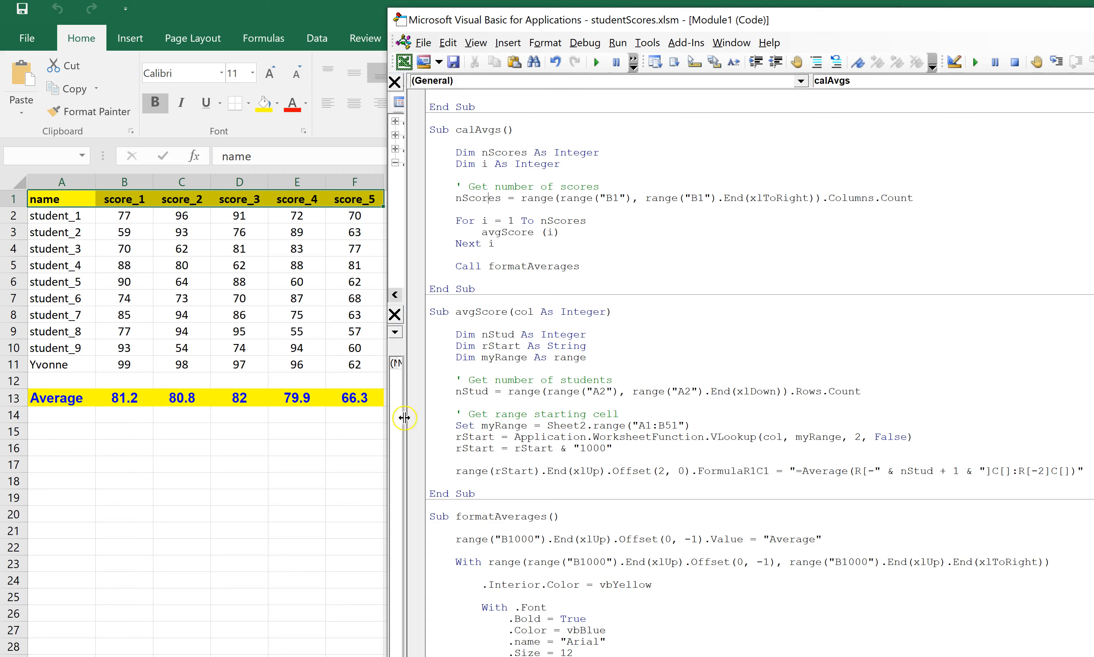
mouse_move(404, 417)
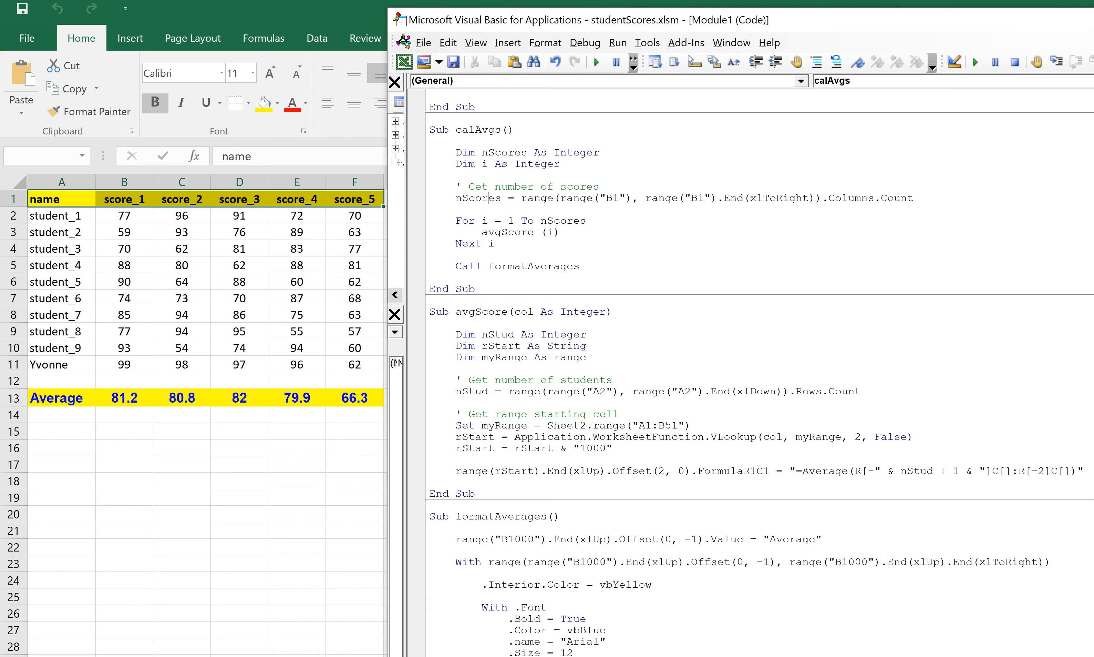